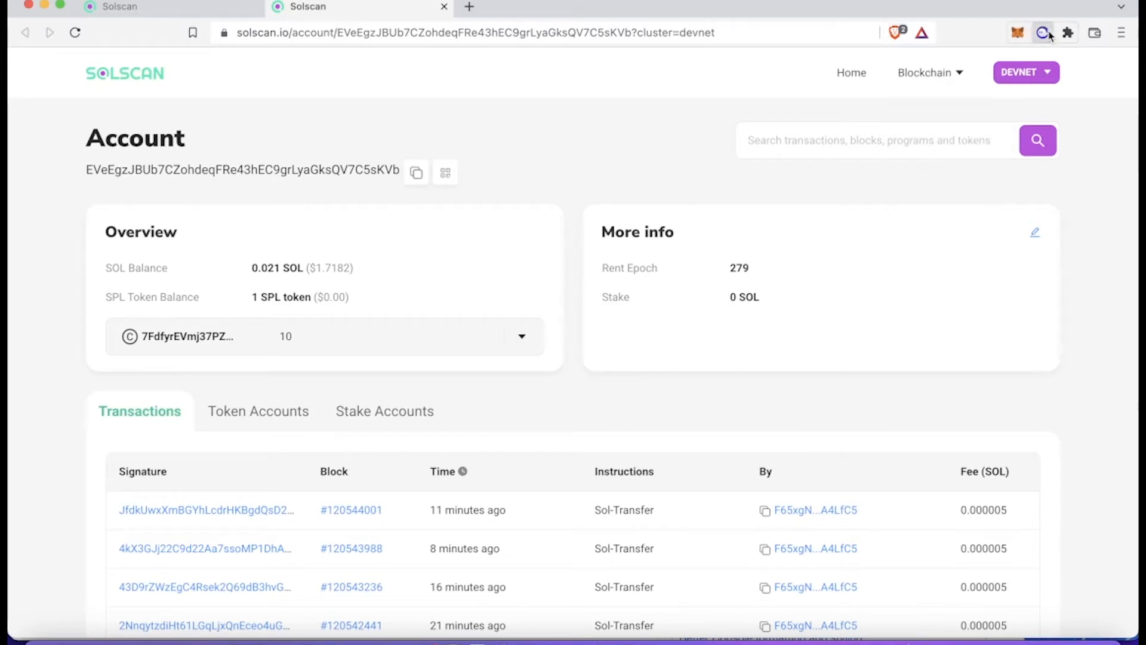
# - Switch from the Solscan devnet account tab to the localhost:8000 payment page
pyautogui.click(1042, 34)
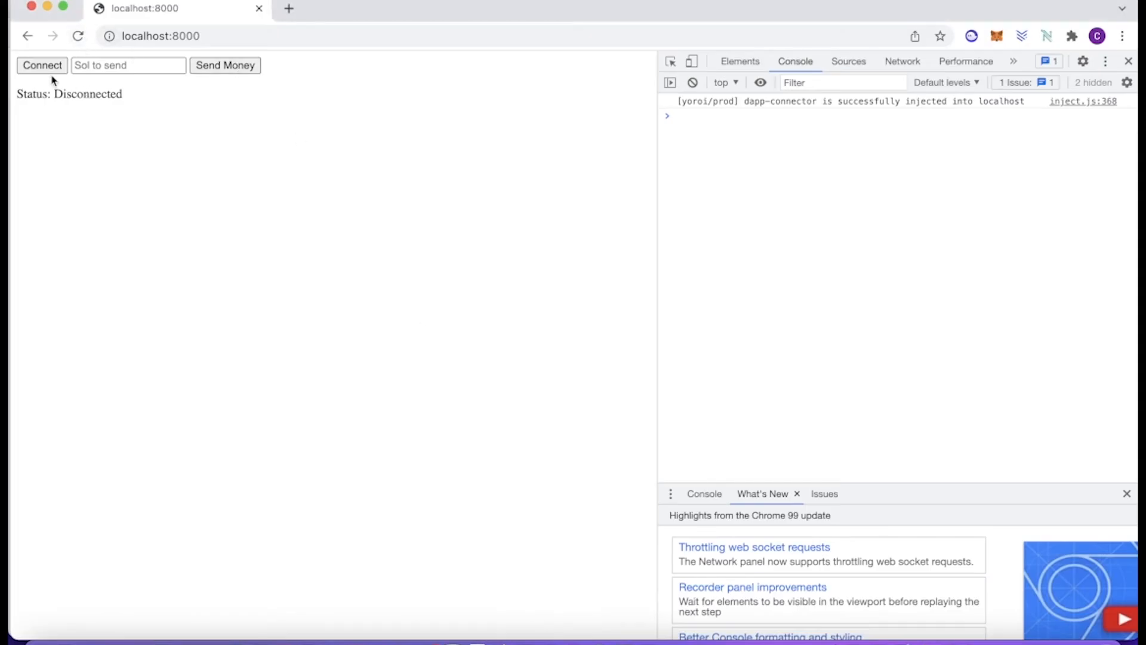
# - Connect the wallet, enter .2 SOL to send and start the Send Money transfer
pyautogui.click(42, 66)
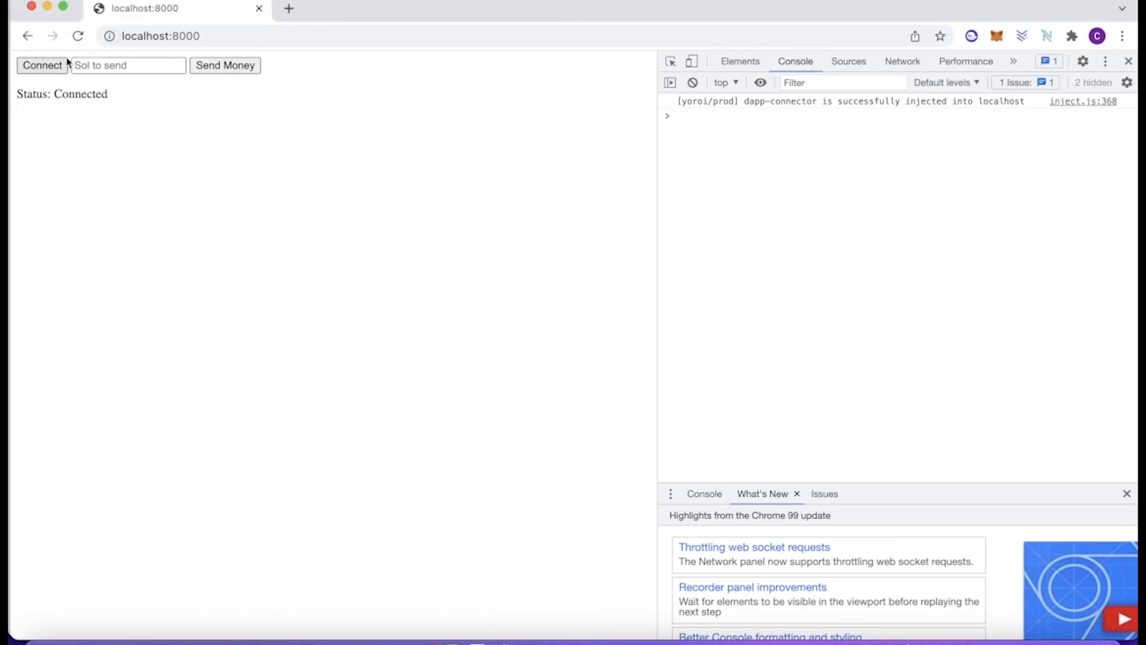
pyautogui.click(125, 65)
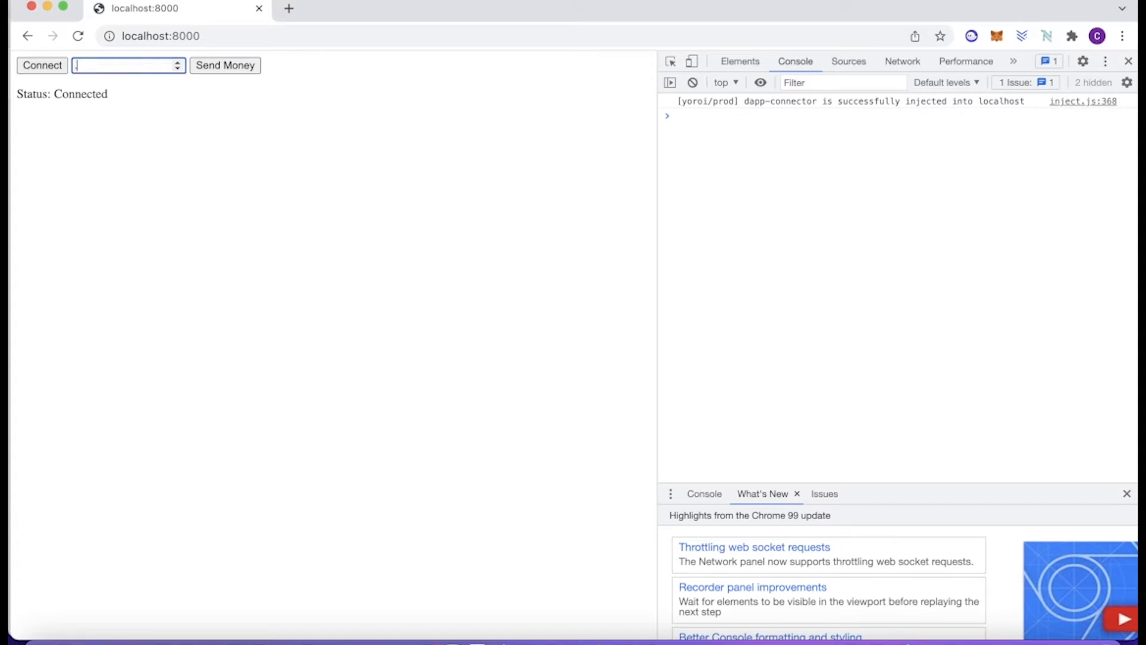
pyautogui.write('.2')
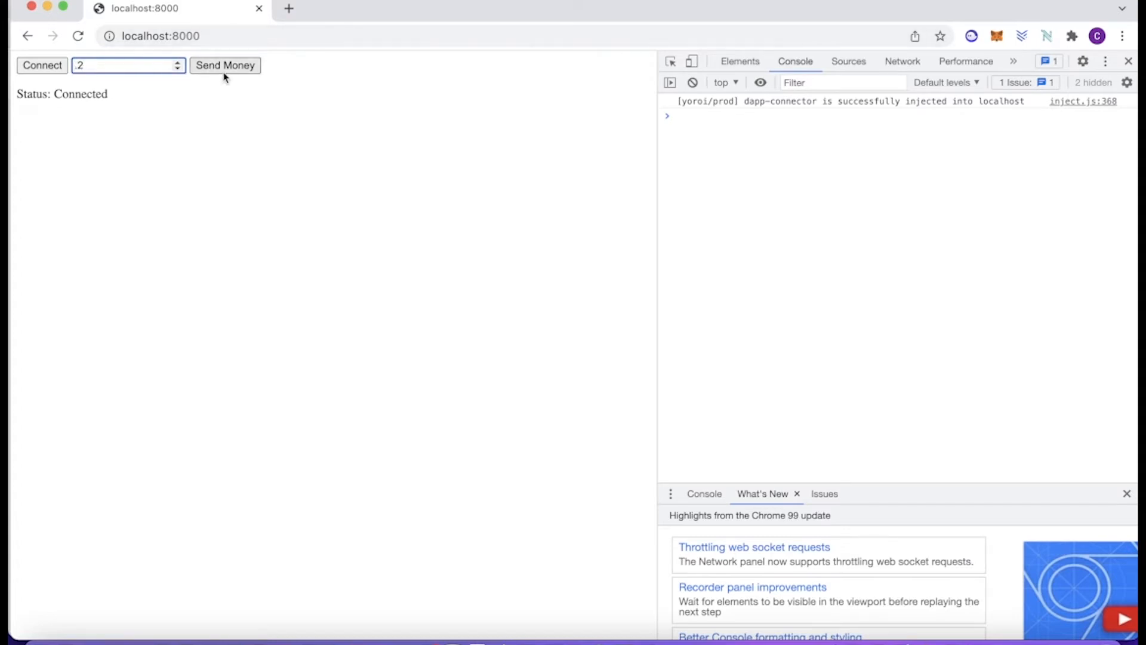
pyautogui.click(225, 65)
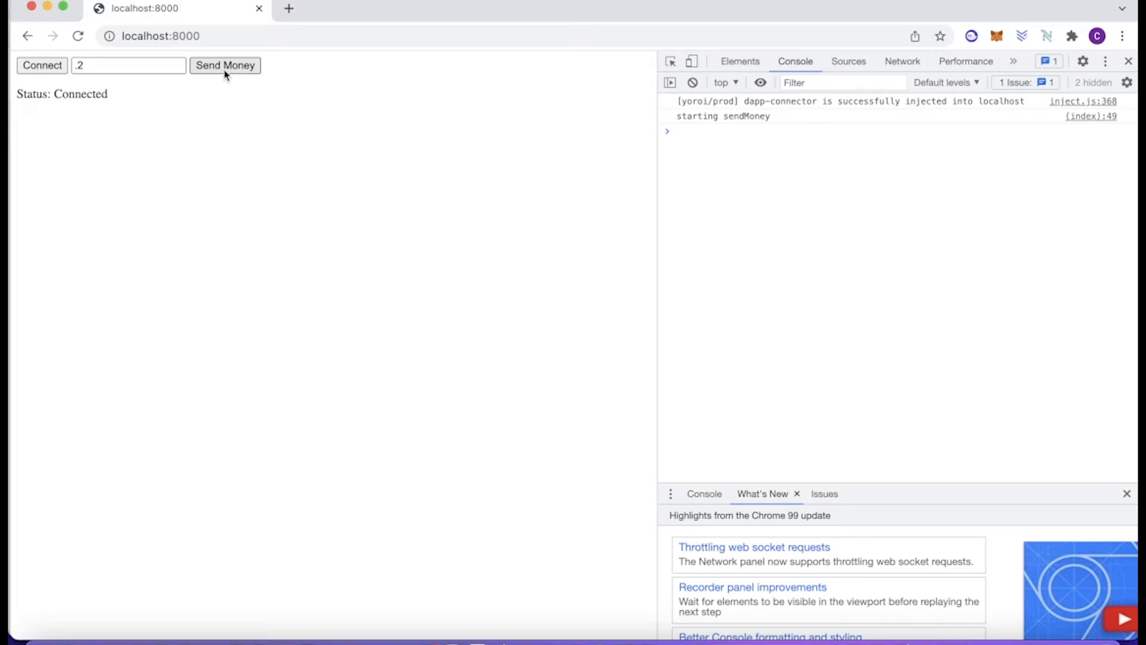
pyautogui.click(225, 66)
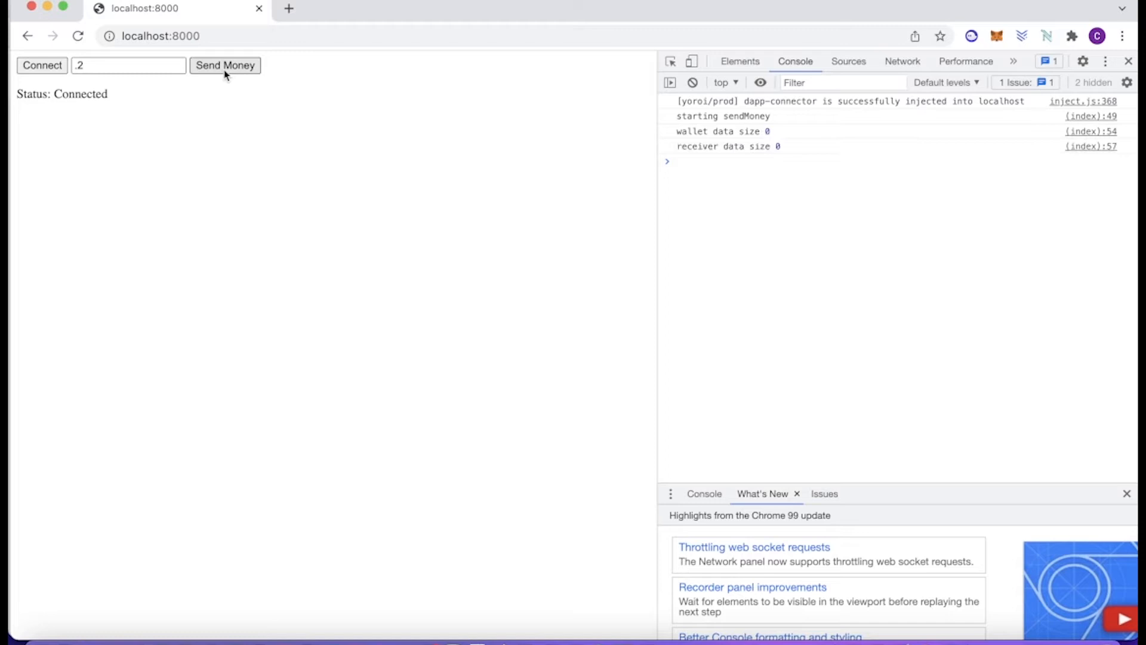
# - Approve the Phantom transaction request sending 0.2 SOL on devnet from localhost:8000
pyautogui.click(225, 66)
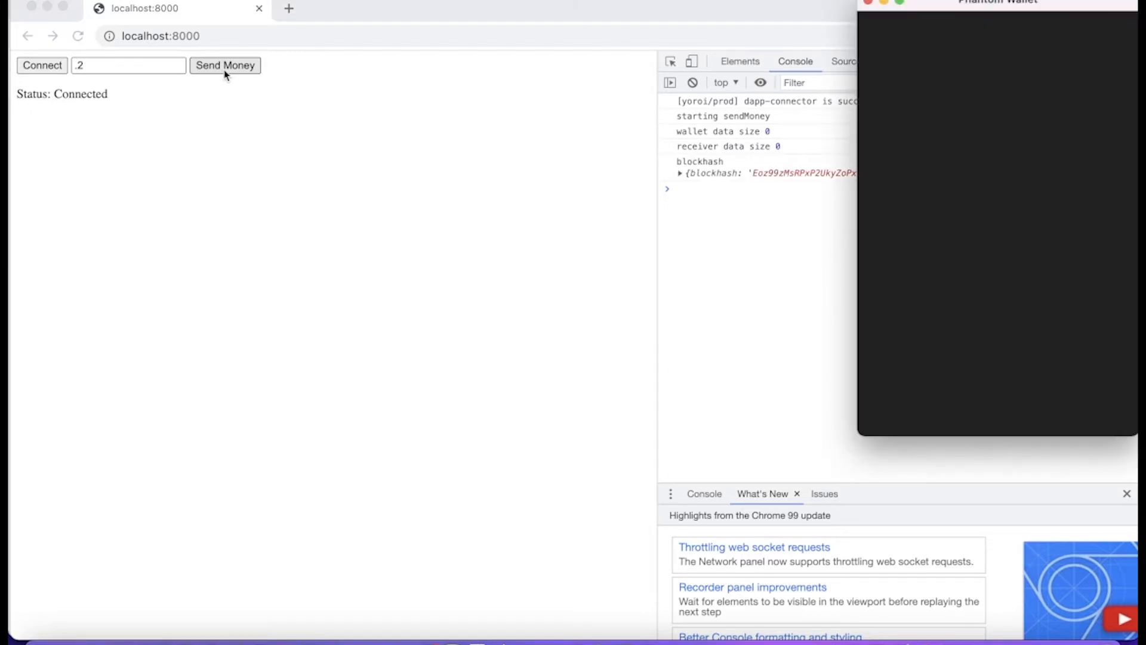
pyautogui.click(225, 66)
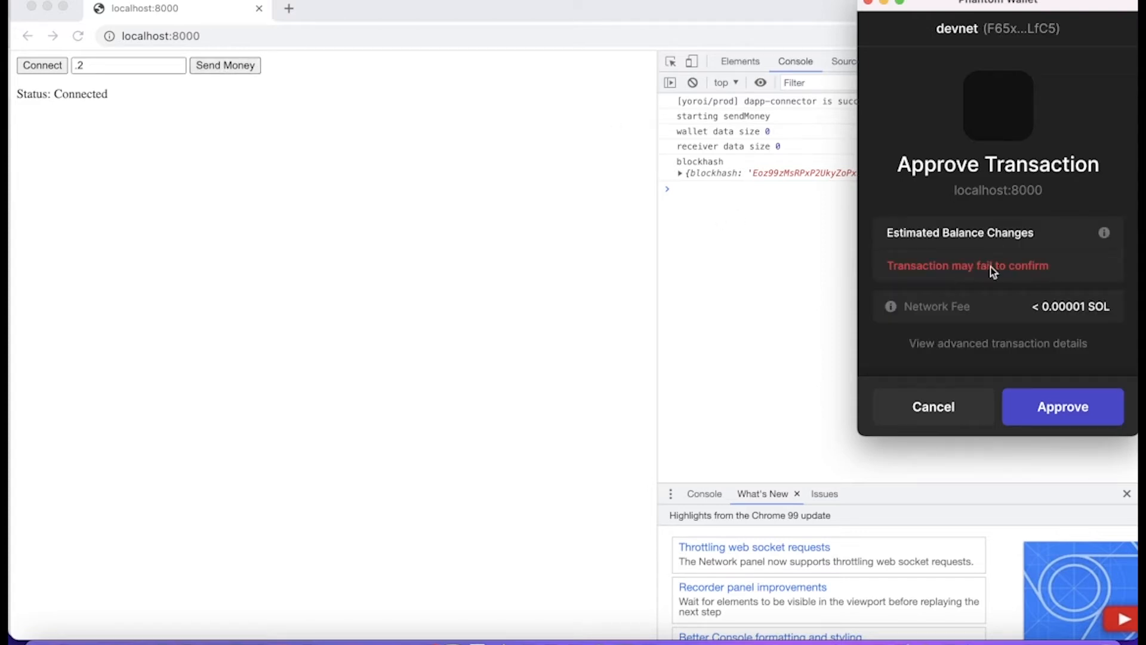
pyautogui.moveTo(972, 349)
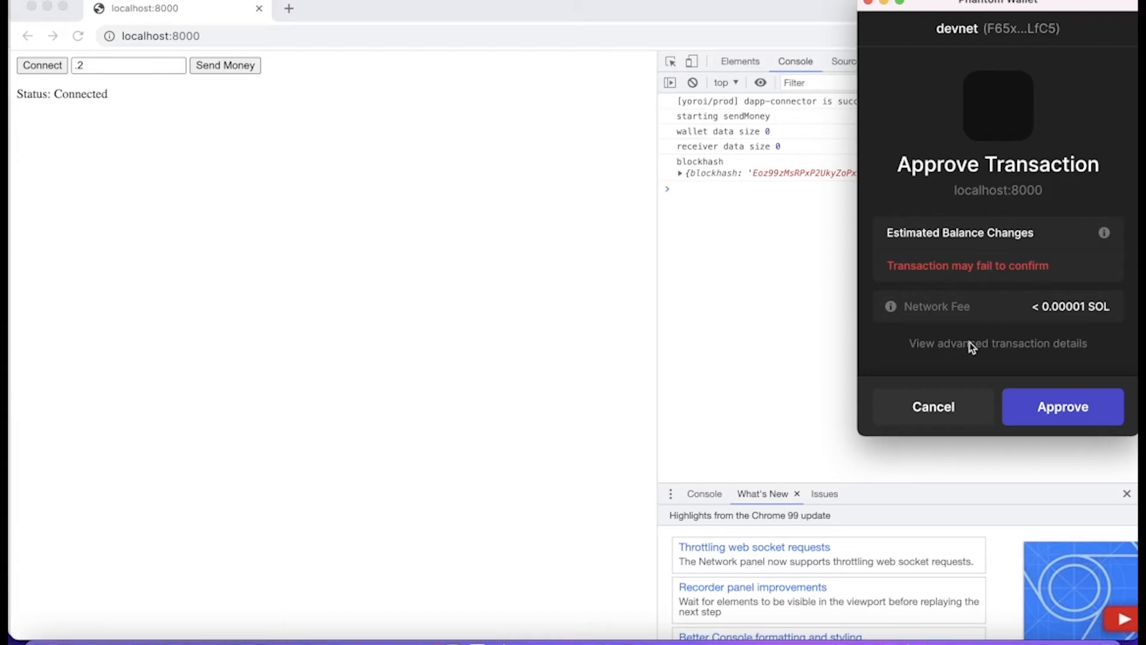
pyautogui.click(1063, 406)
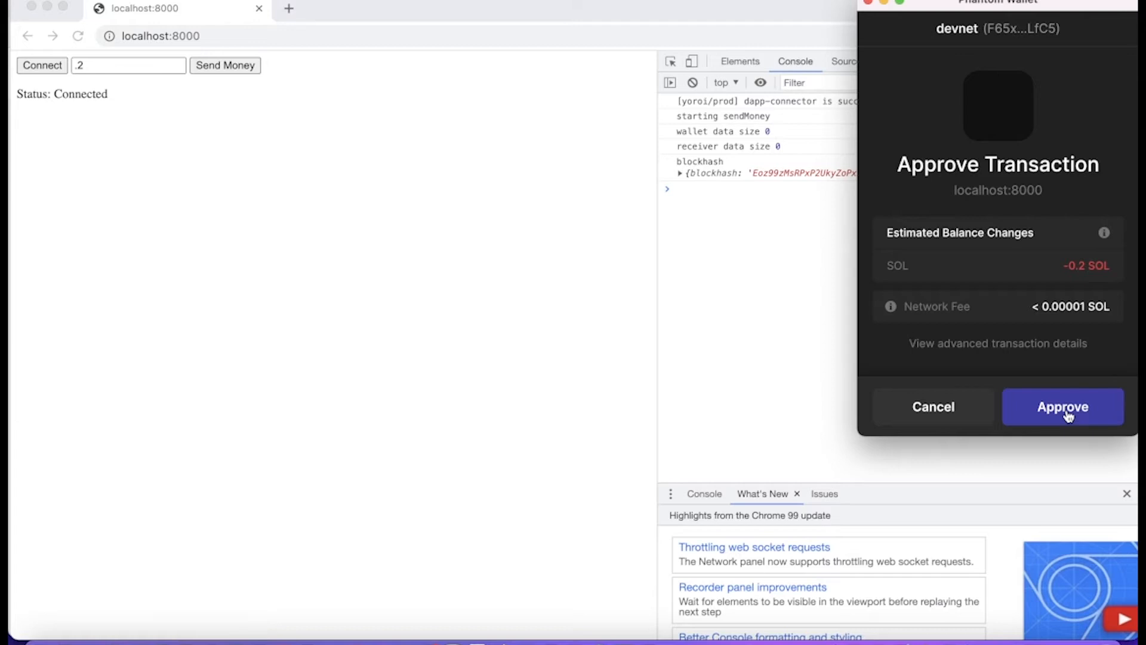
pyautogui.click(1063, 406)
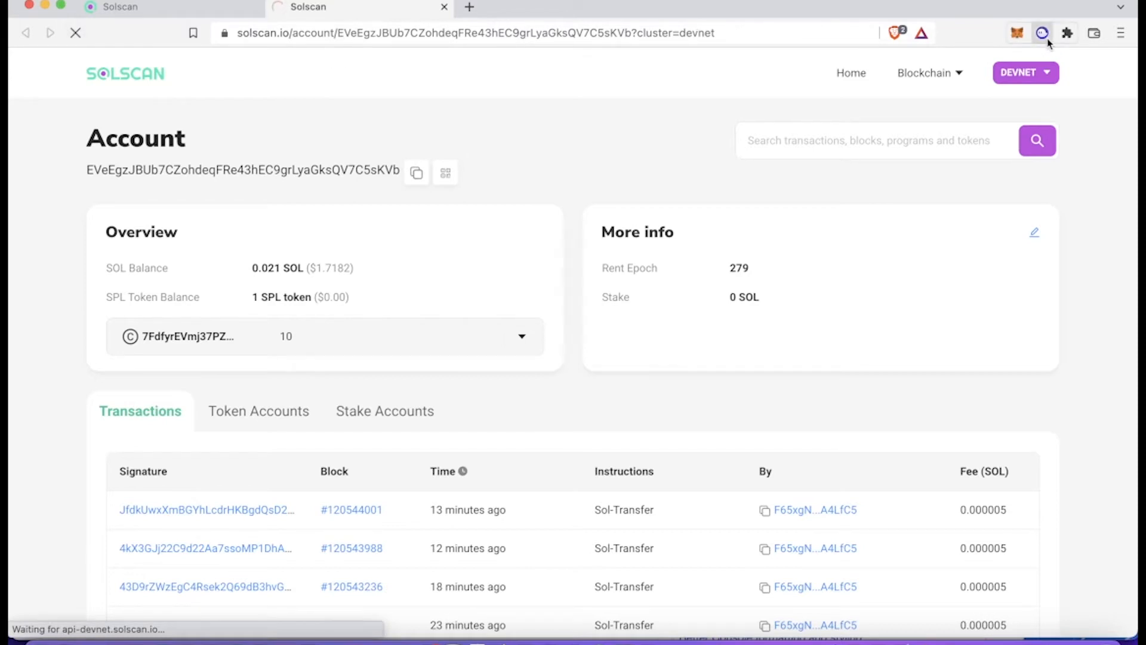
# - Reload the Solscan account page before returning to the editor with index2.html
pyautogui.click(1044, 33)
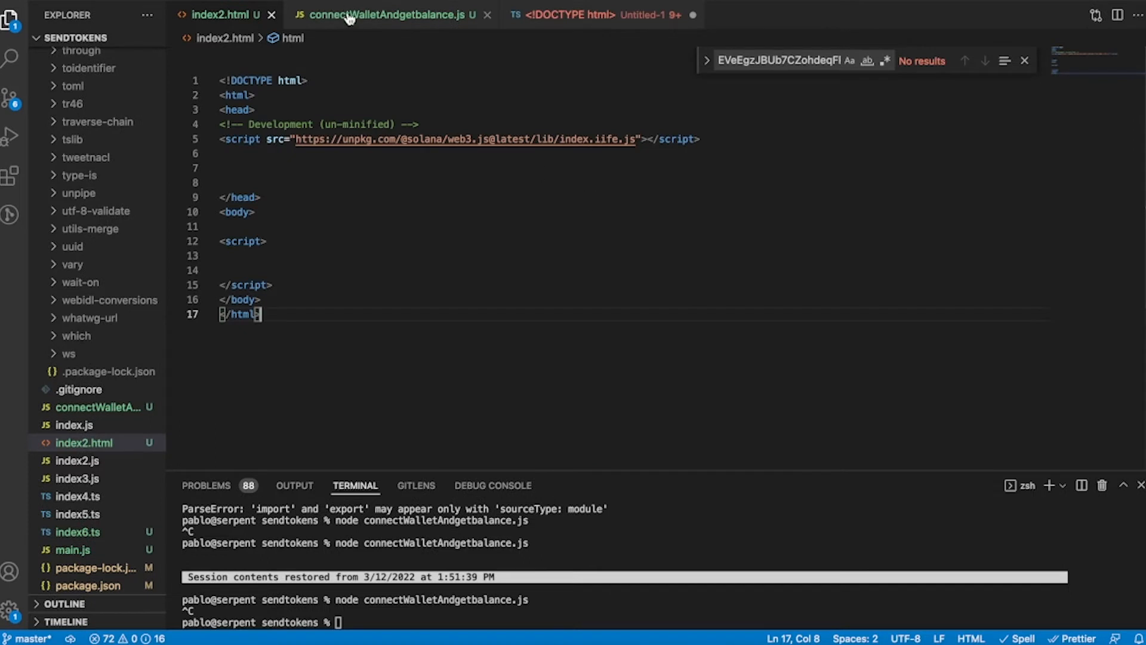
# - With connectWalletAndgetbalance.js open, run npm install express --save in the terminal
pyautogui.click(387, 16)
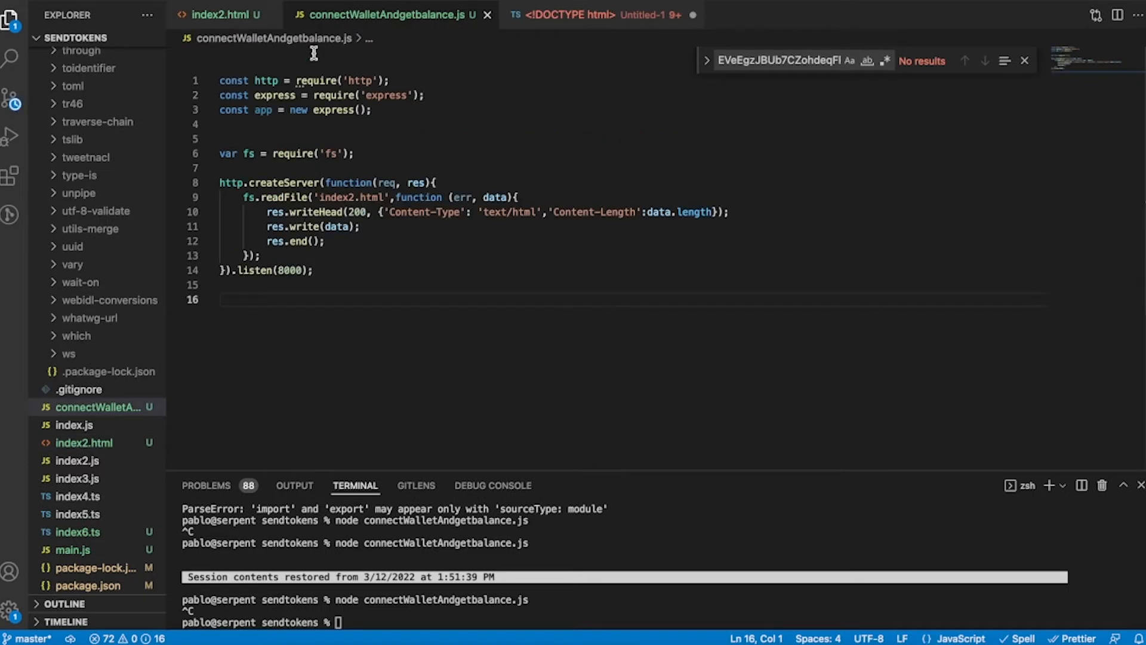
pyautogui.doubleClick(360, 81)
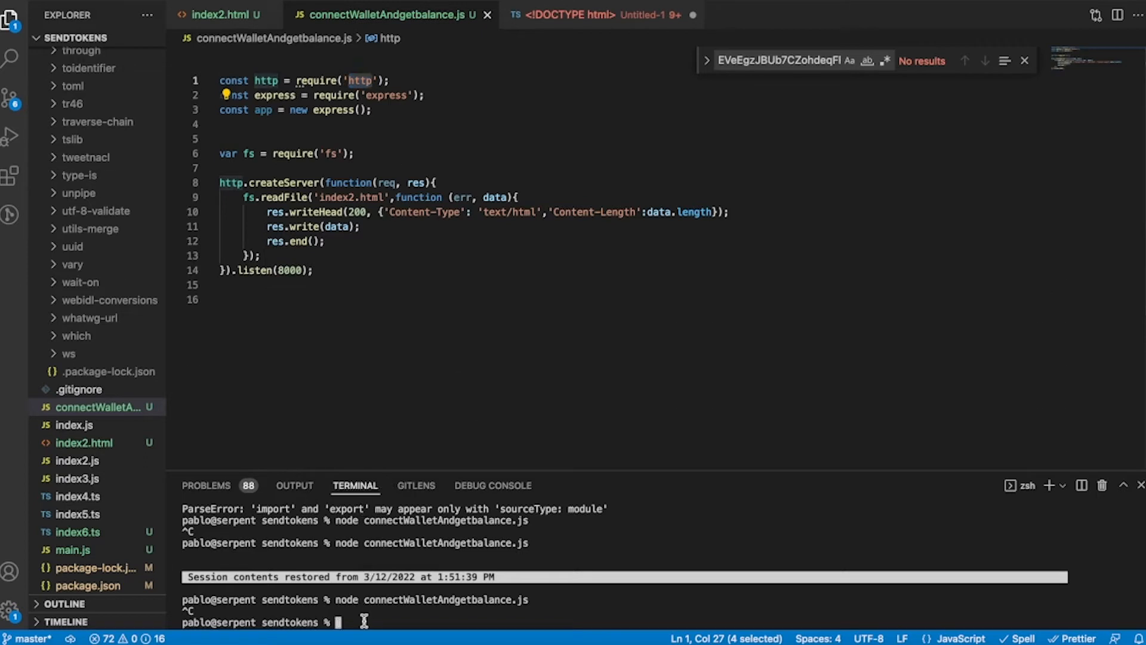
pyautogui.write('pm')
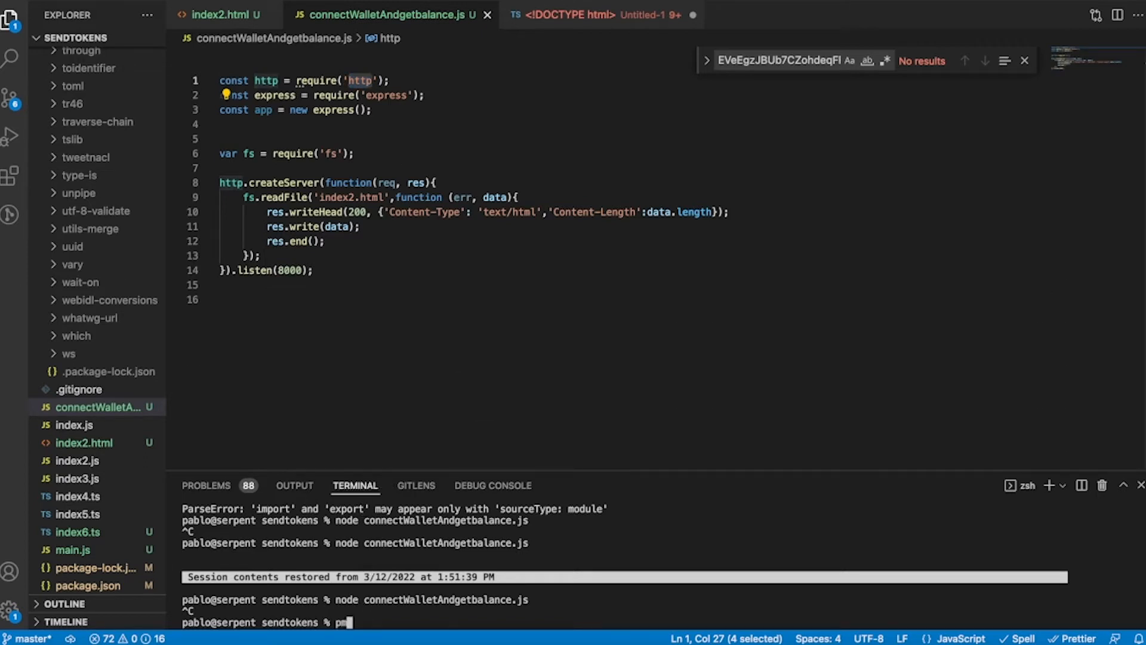
pyautogui.write('npm')
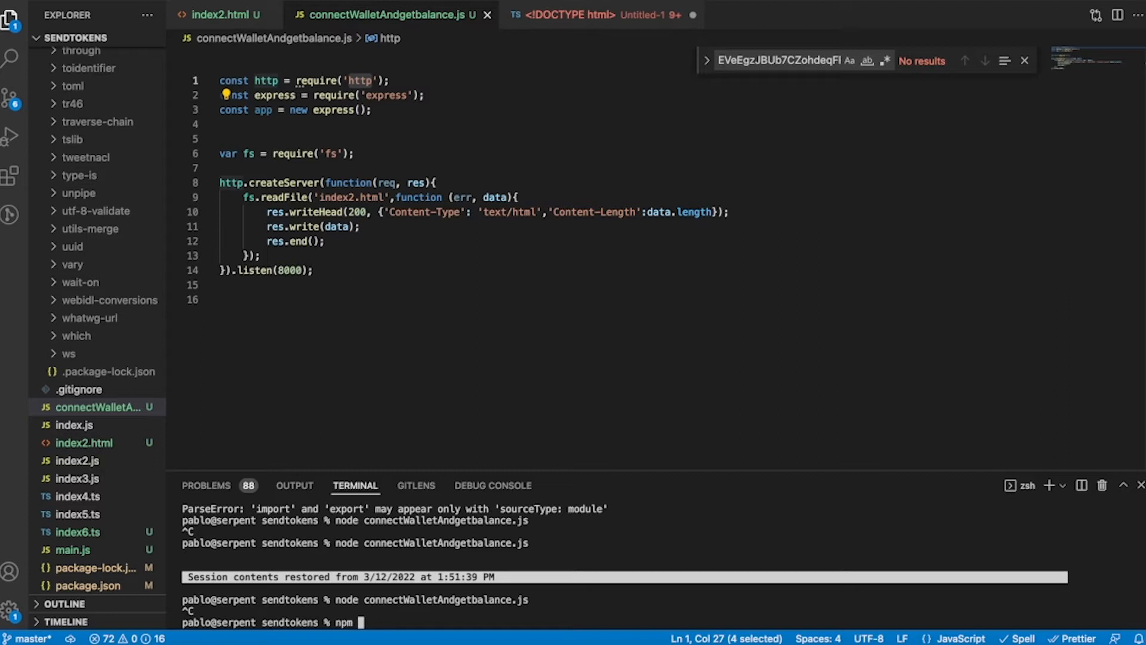
pyautogui.write('install')
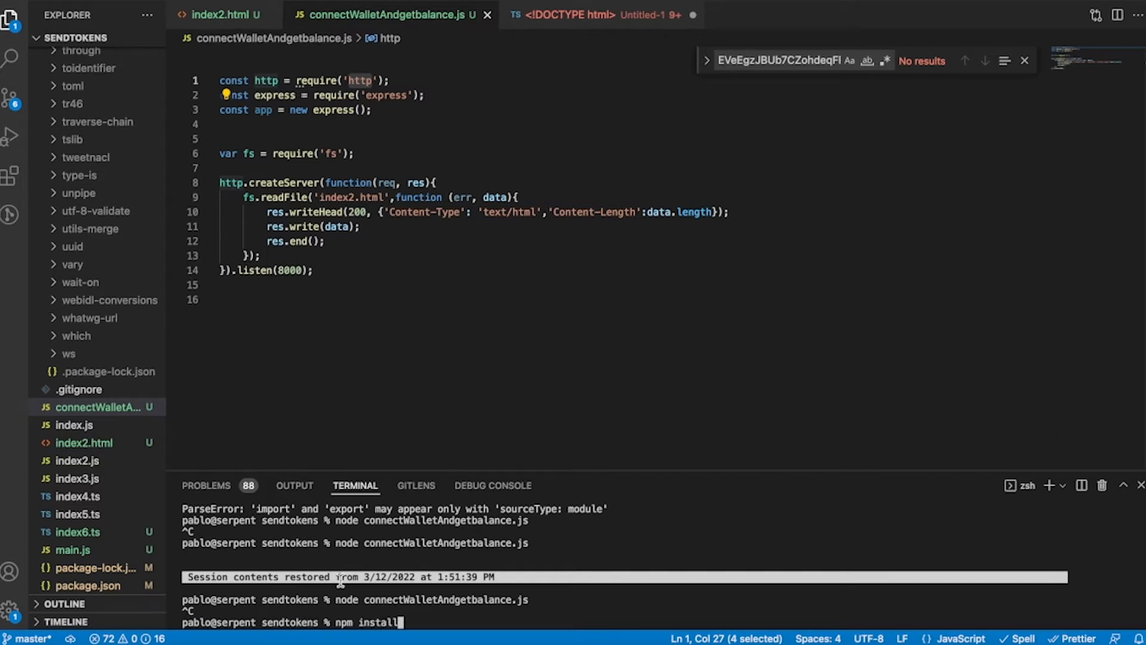
pyautogui.moveTo(371, 79)
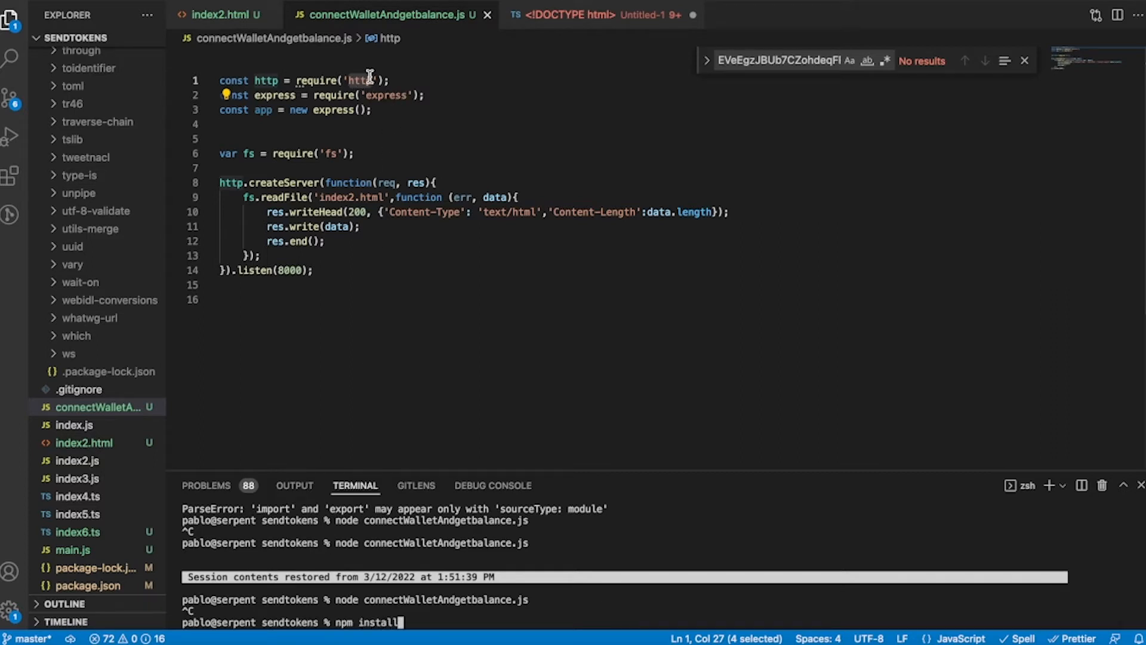
pyautogui.moveTo(485, 424)
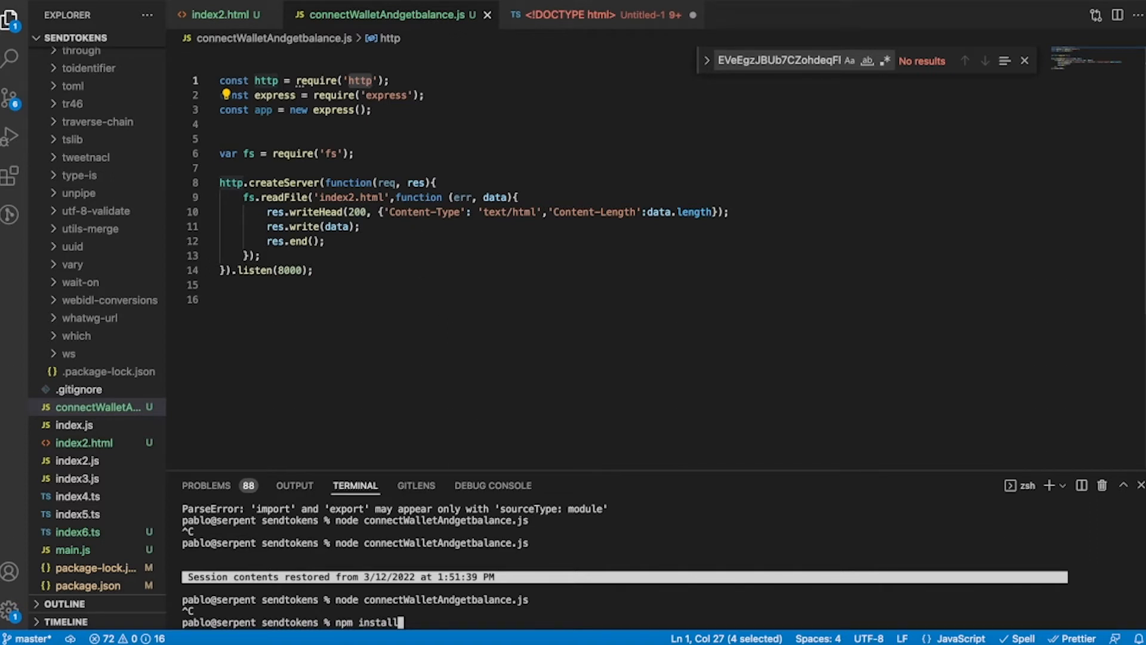
pyautogui.write('express --save')
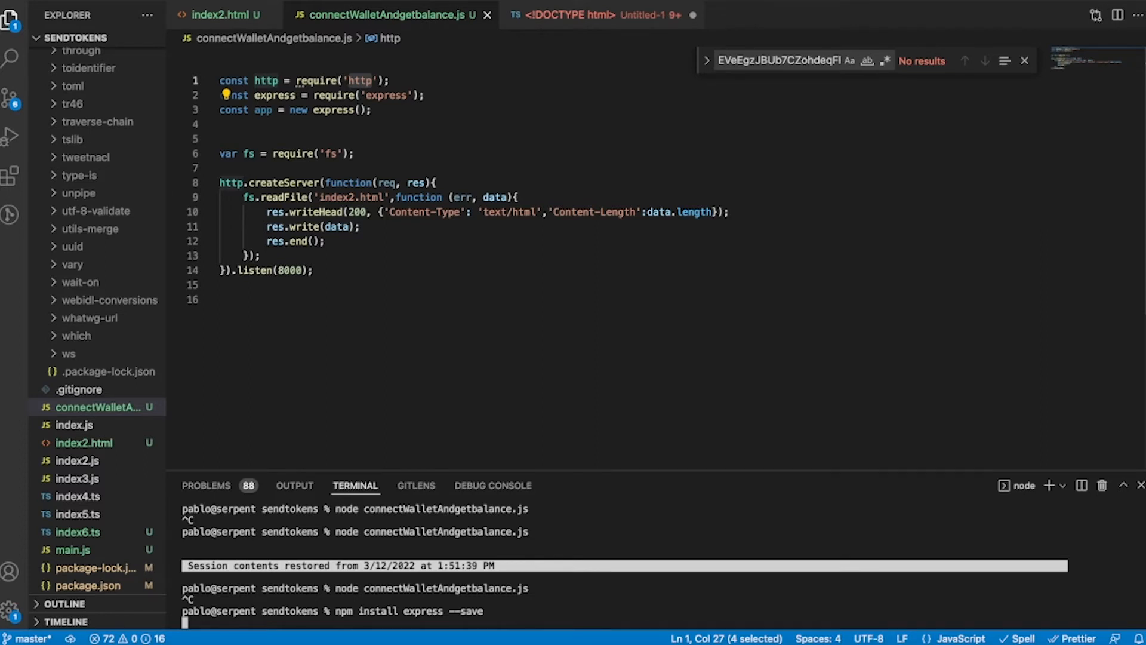
pyautogui.moveTo(495, 602)
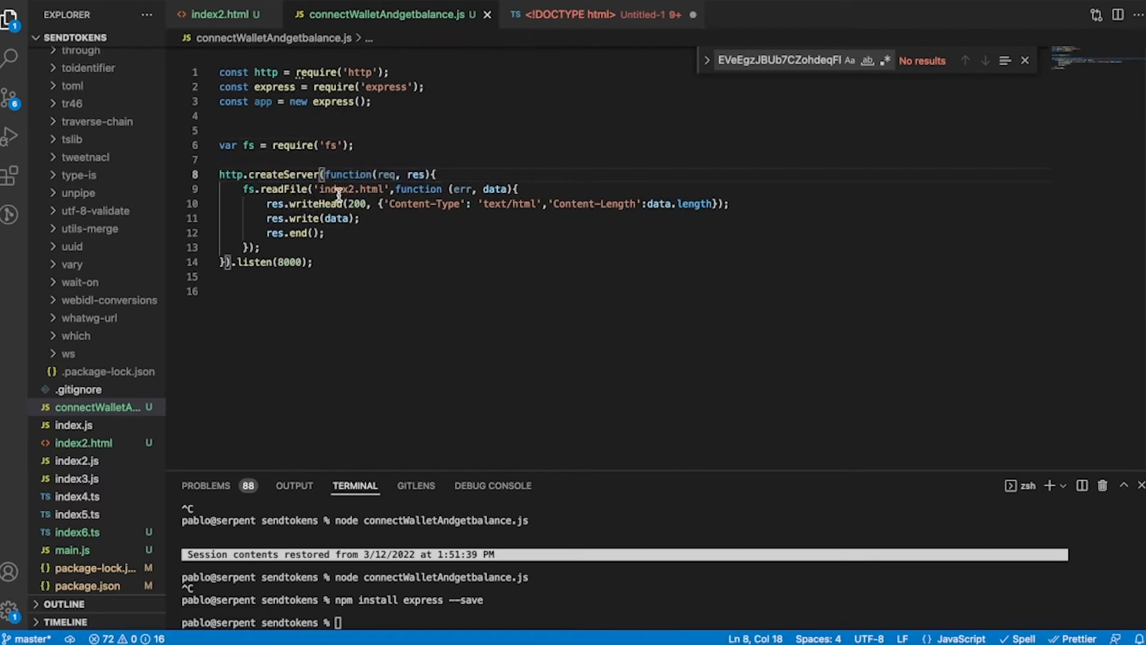
# - Enter node connectWalletAndgetbalance.js in the terminal and return to index2.html
pyautogui.click(353, 203)
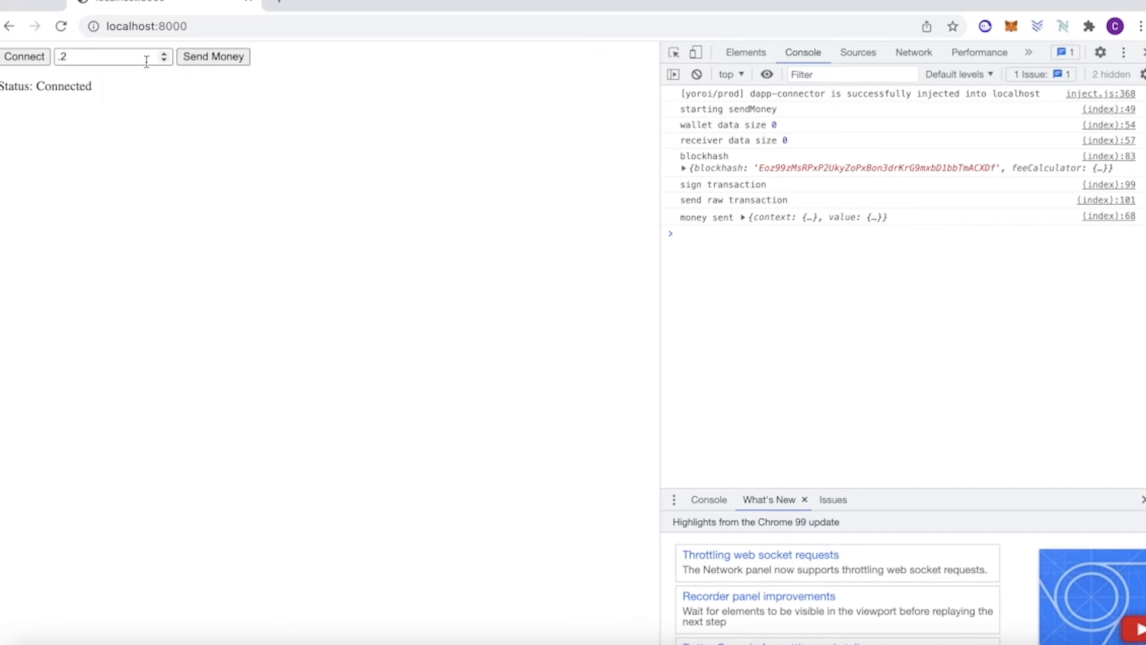
pyautogui.moveTo(323, 209)
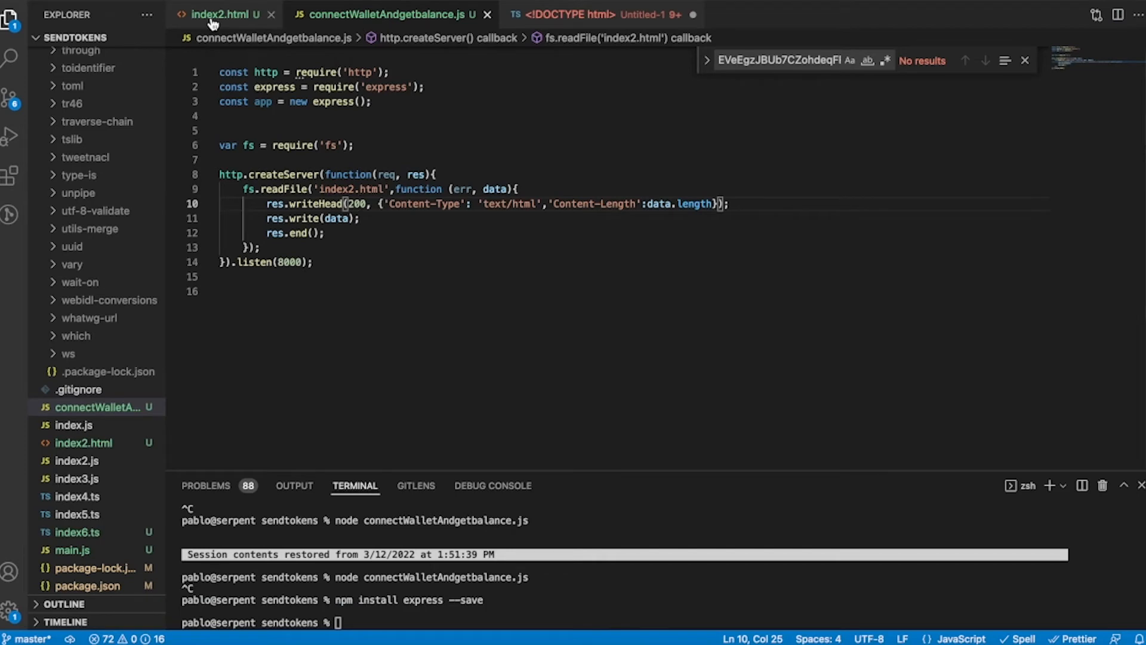
pyautogui.click(222, 14)
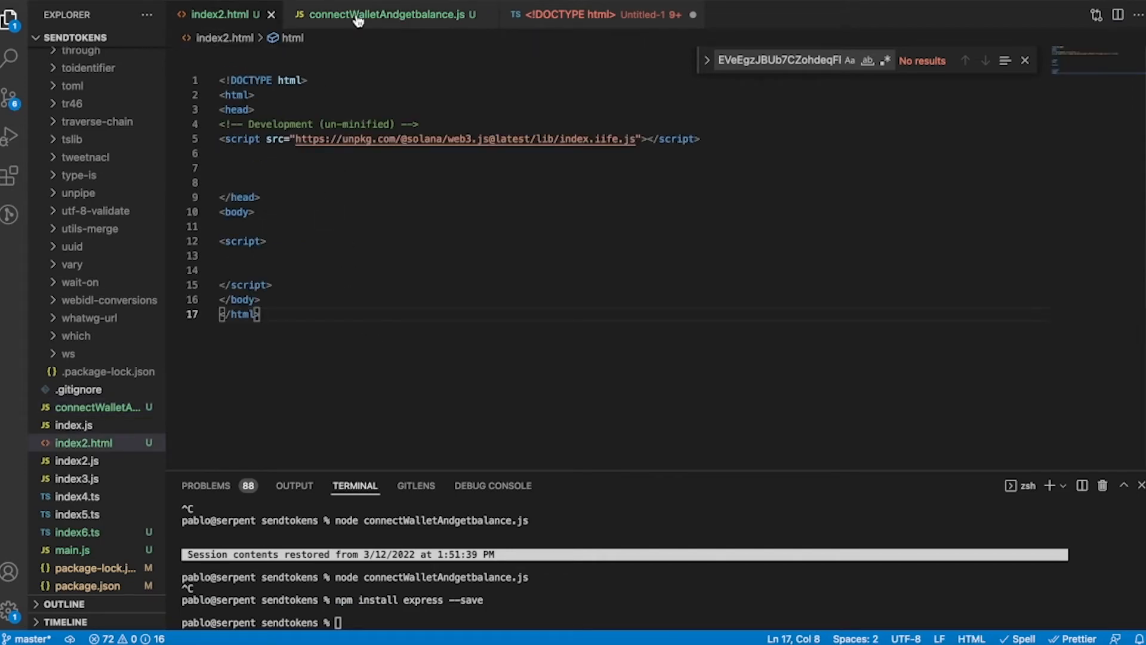
pyautogui.click(388, 15)
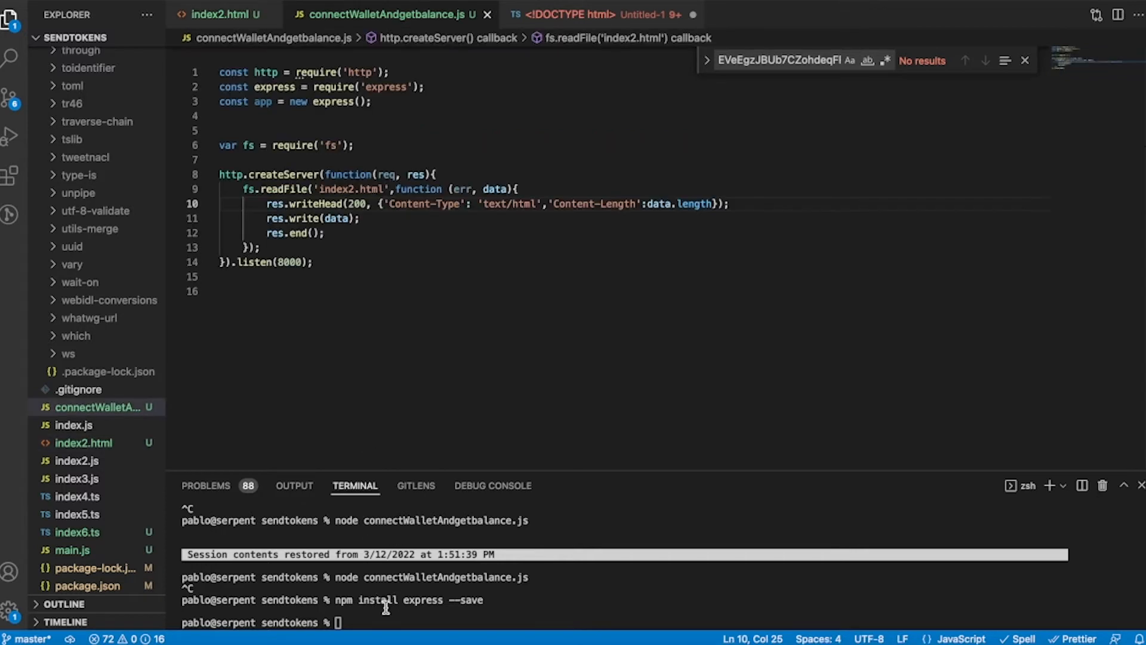
pyautogui.write('n')
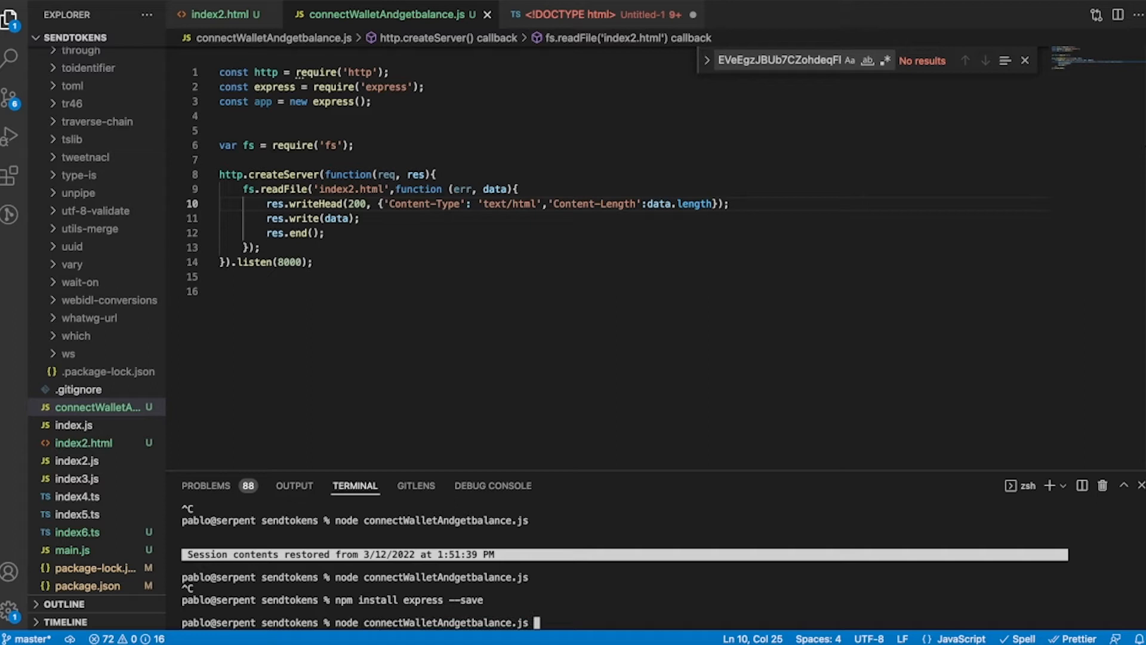
pyautogui.moveTo(237, 18)
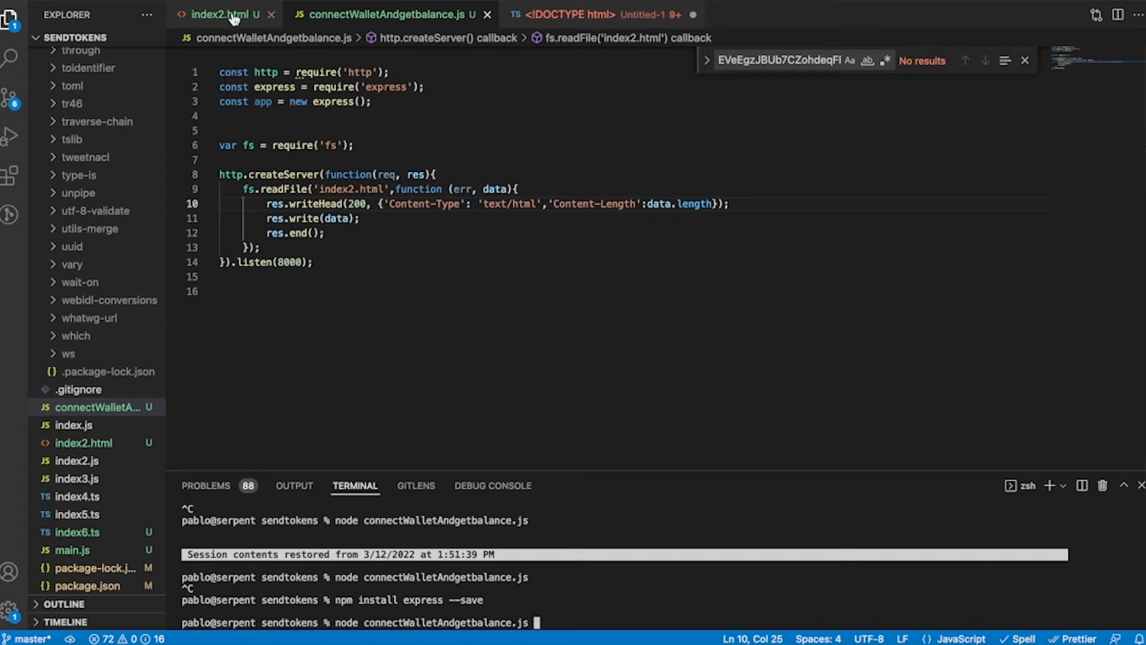
pyautogui.click(220, 15)
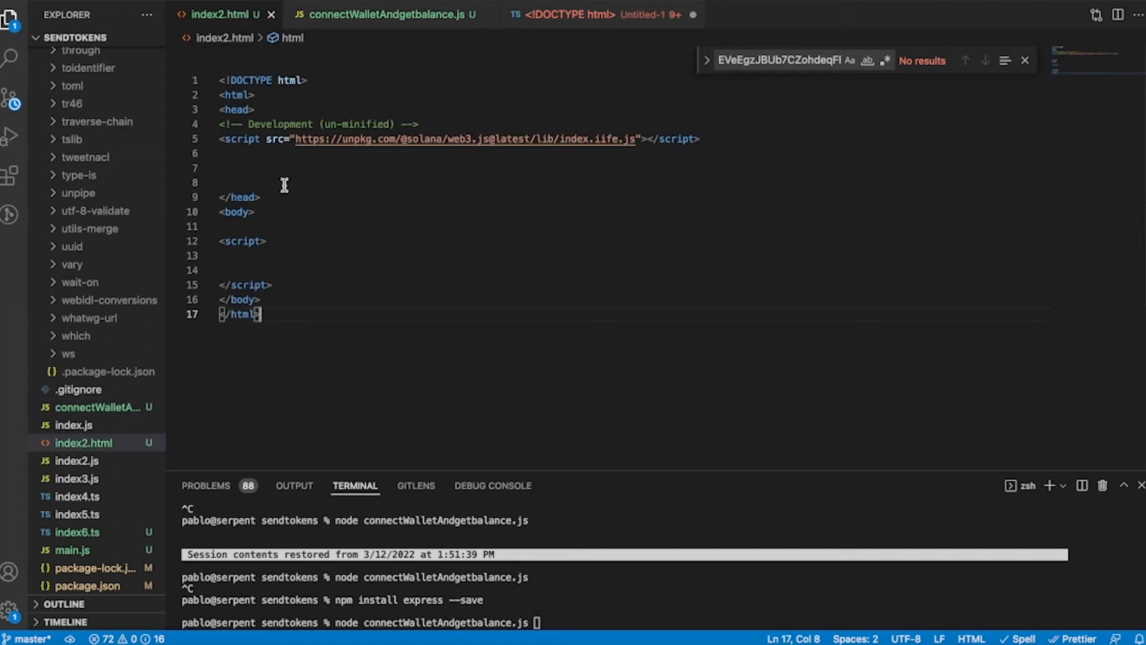
# - Add the Connect button, Send Money button and Status: Disconnected paragraph to index2.html
pyautogui.write('<button onclick="connectWallet()">Connect</button>')
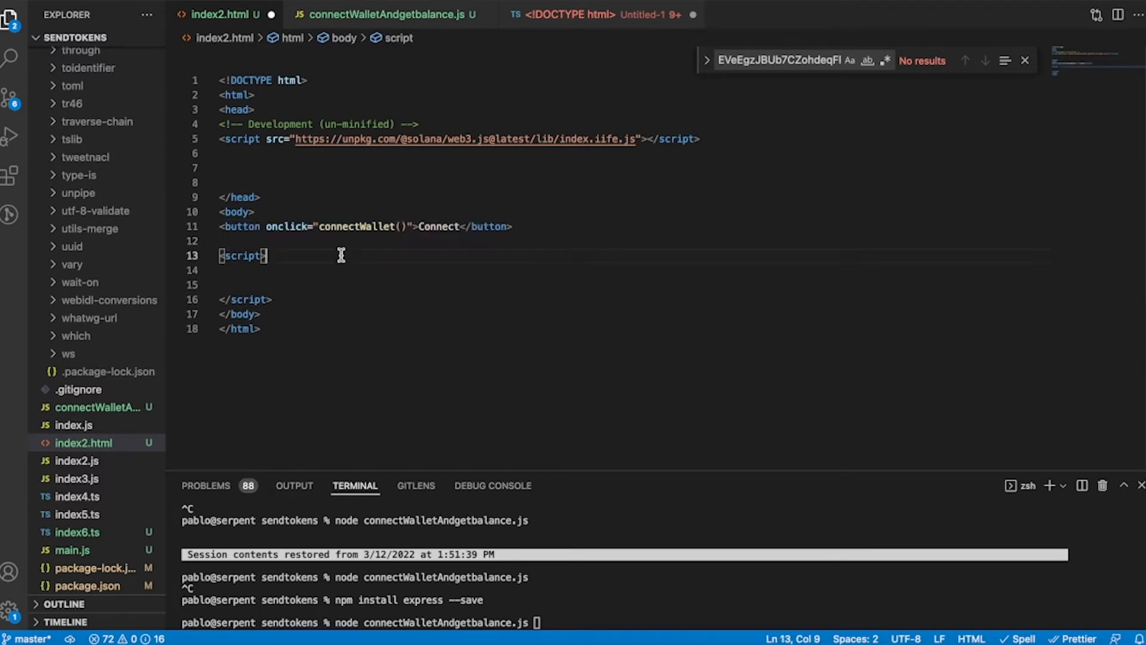
pyautogui.moveTo(388, 262)
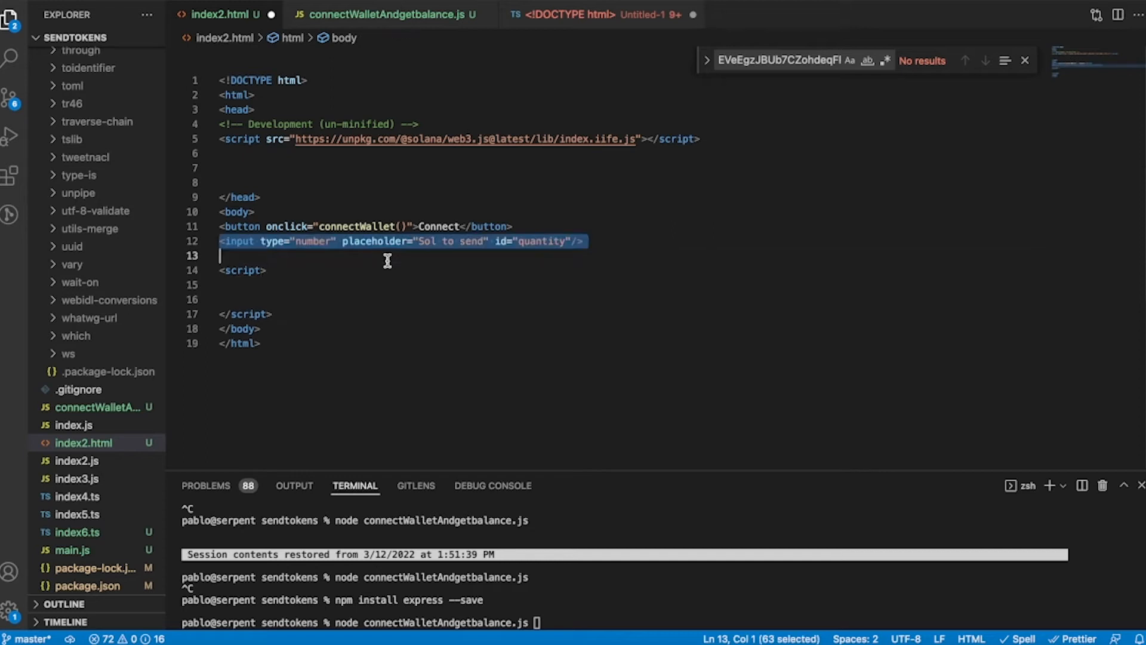
pyautogui.click(428, 308)
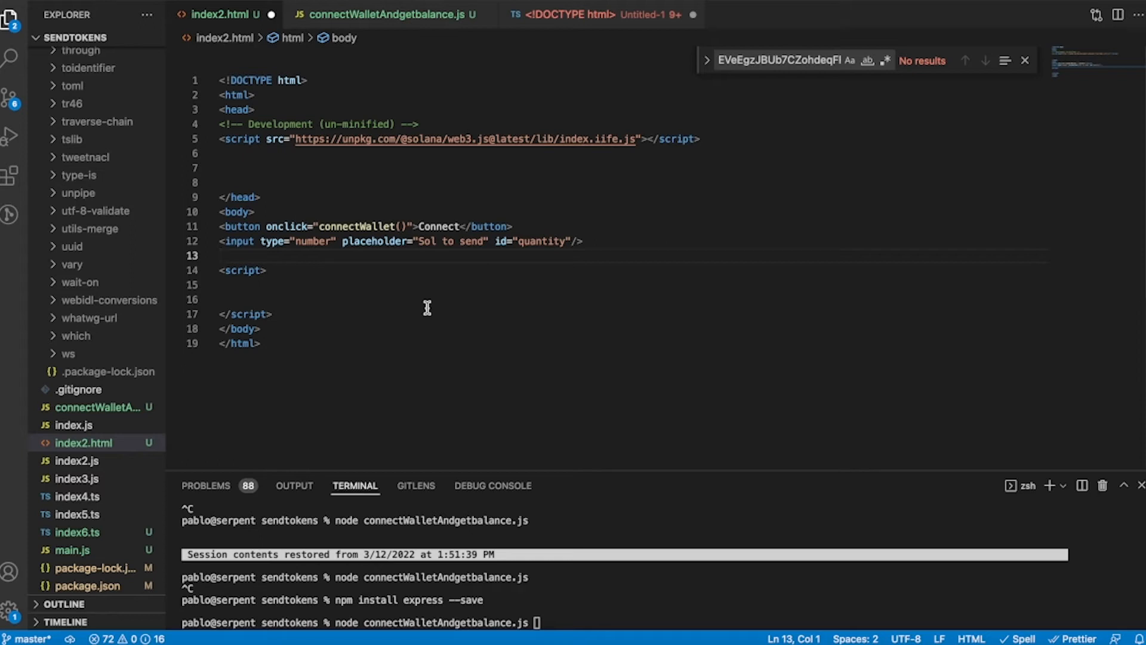
pyautogui.write('<button onclick="signInTransactionAndSendMoney(\'var\',10)">Send Money</button>')
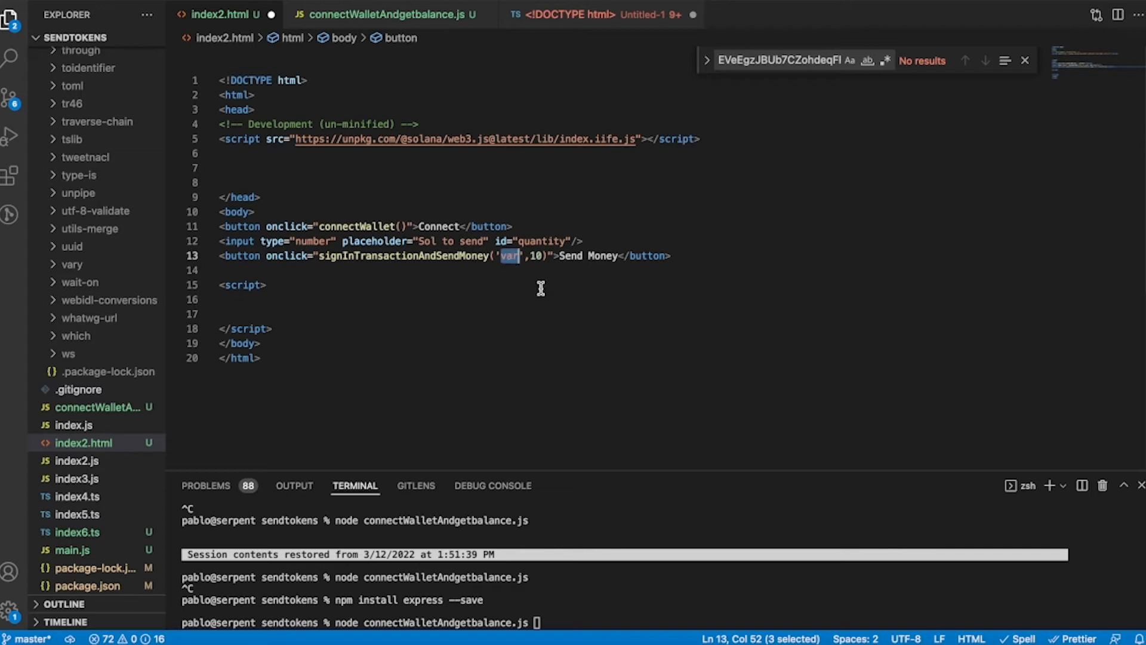
pyautogui.moveTo(507, 301)
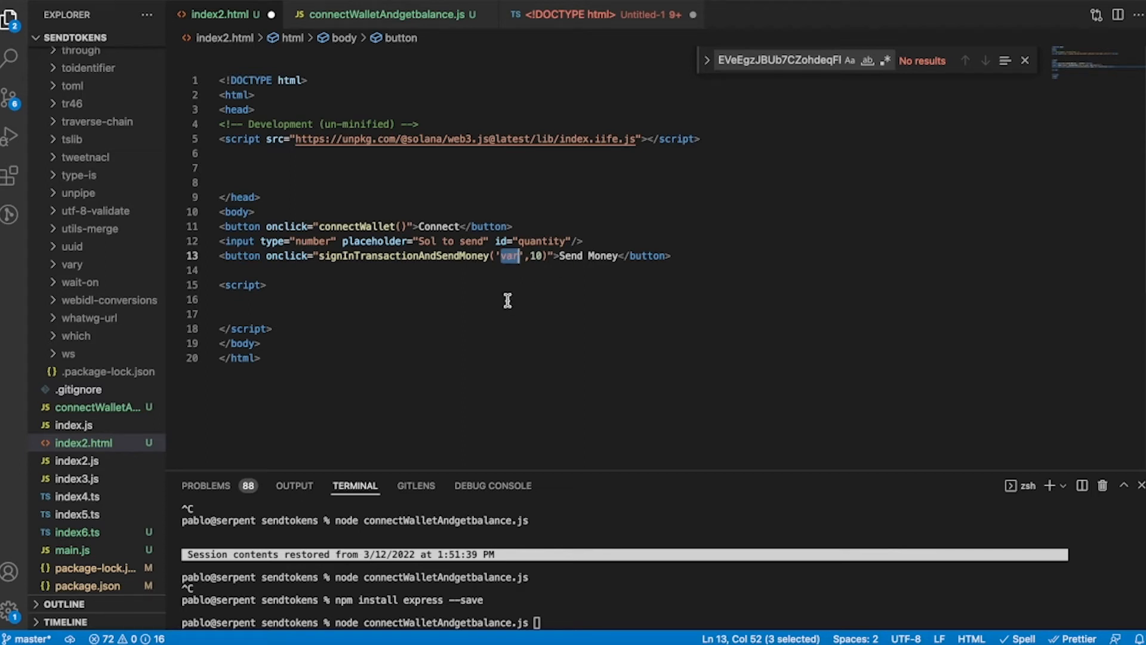
pyautogui.write('<p id="status_p">Status: <span id="status">Disconnected</span></p>')
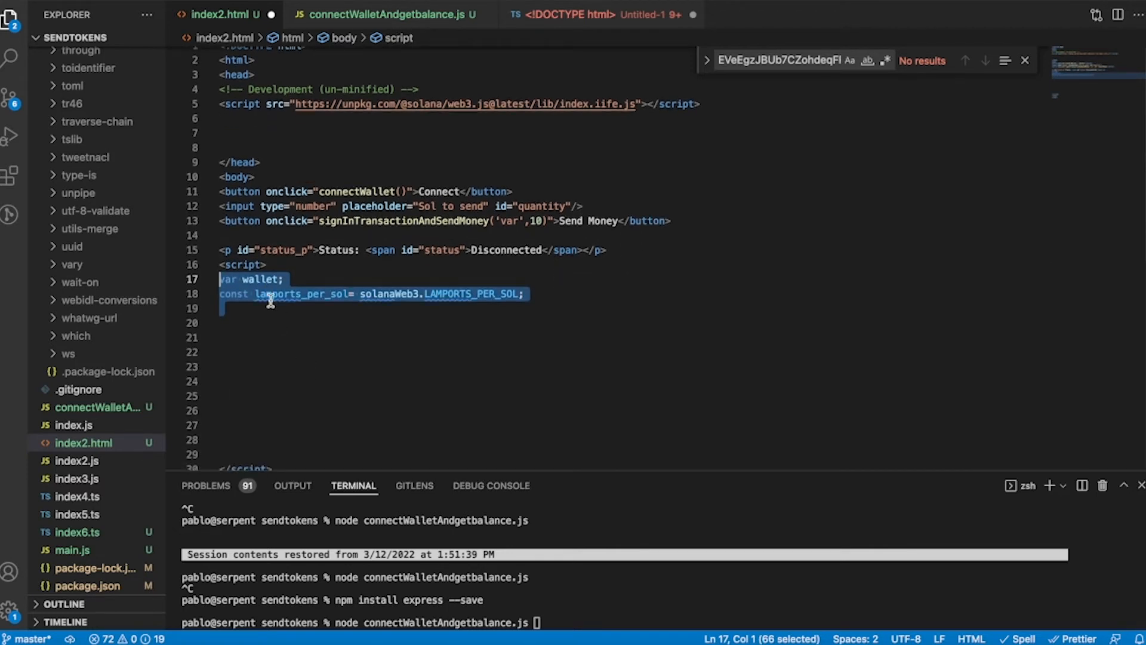
pyautogui.click(220, 323)
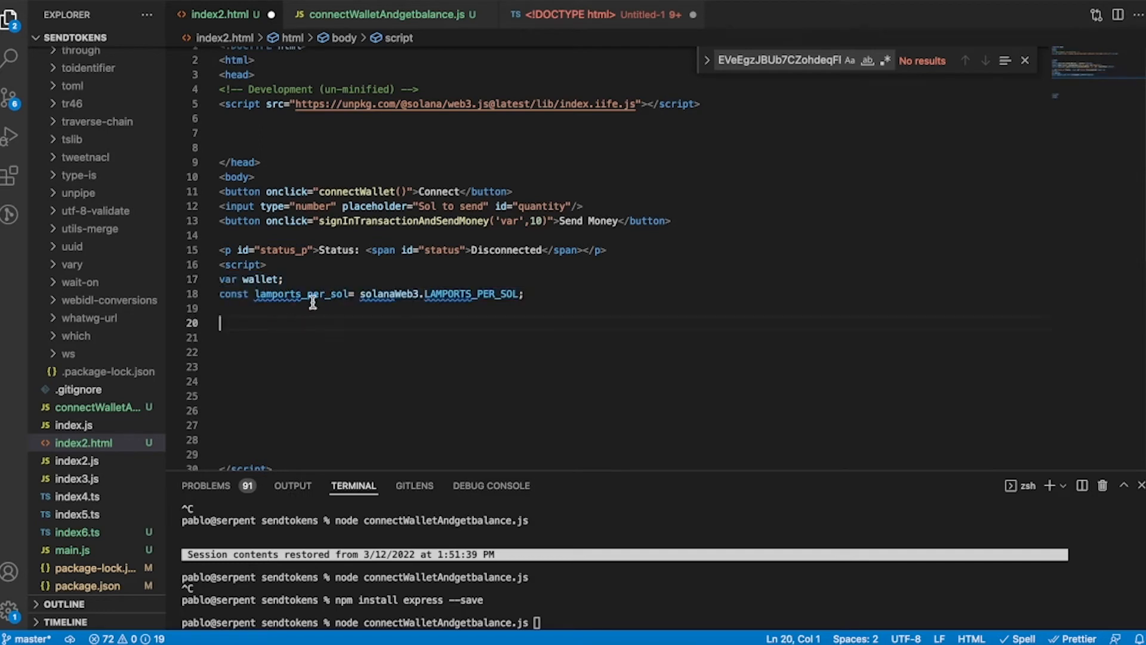
pyautogui.moveTo(389, 318)
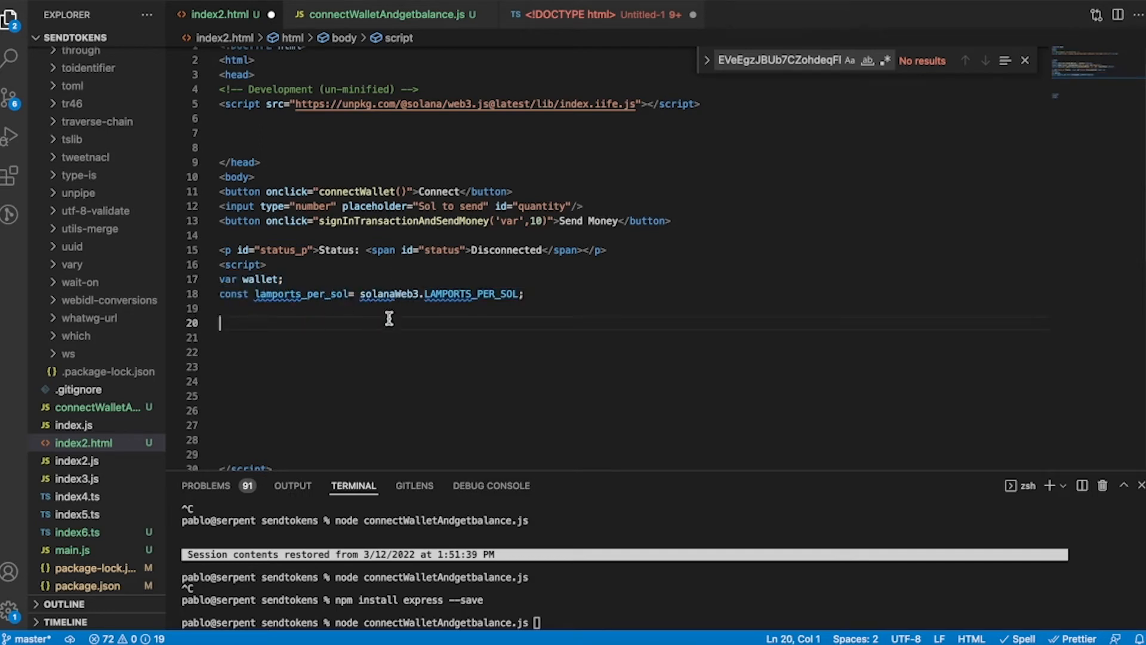
pyautogui.doubleClick(390, 294)
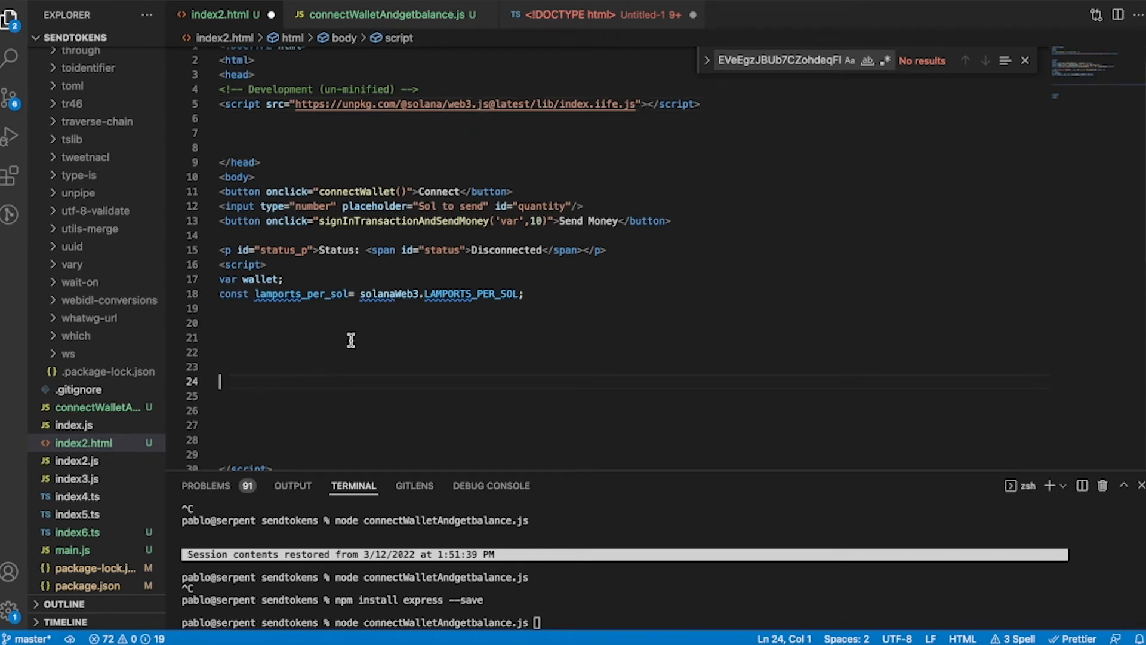
pyautogui.moveTo(398, 296)
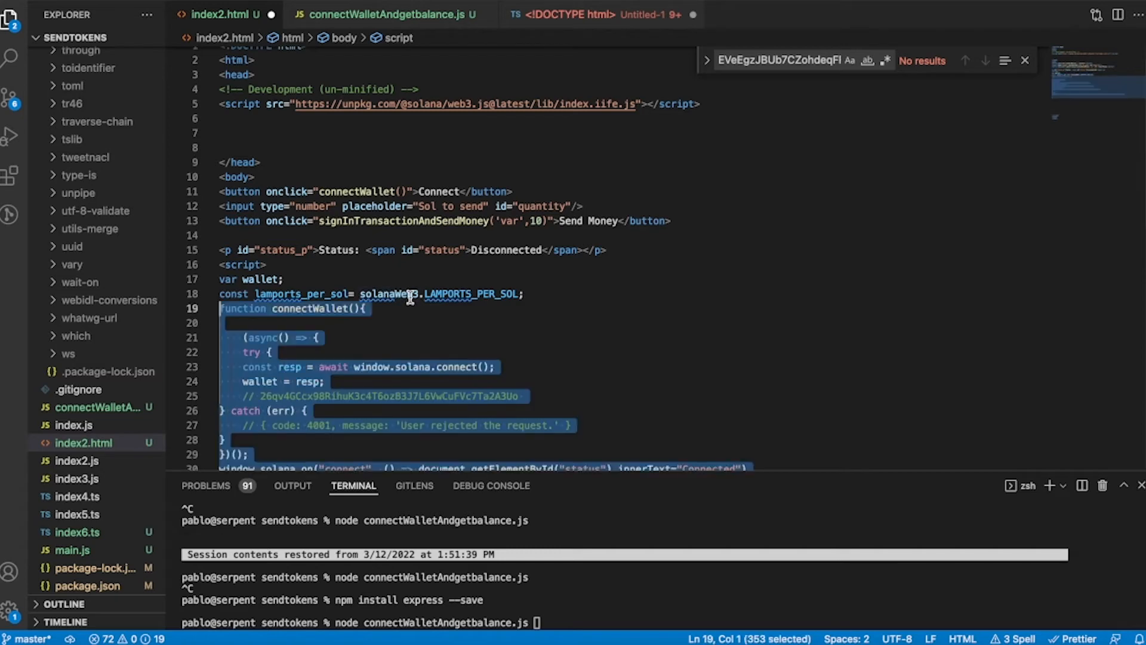
pyautogui.scroll(-3)
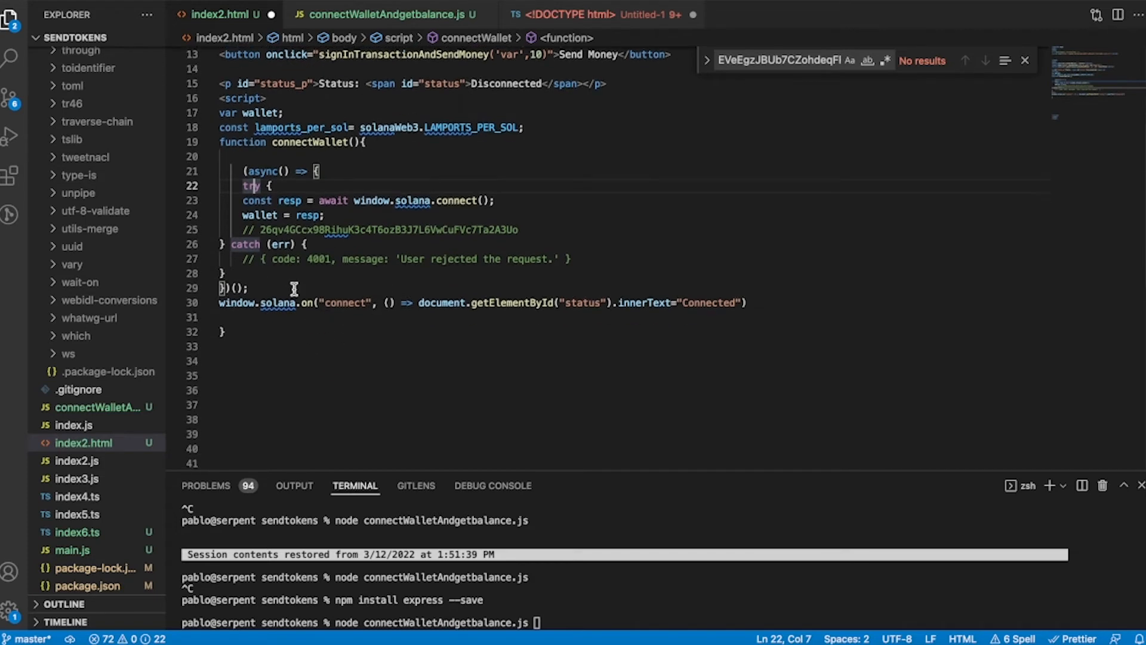
pyautogui.moveTo(358, 304)
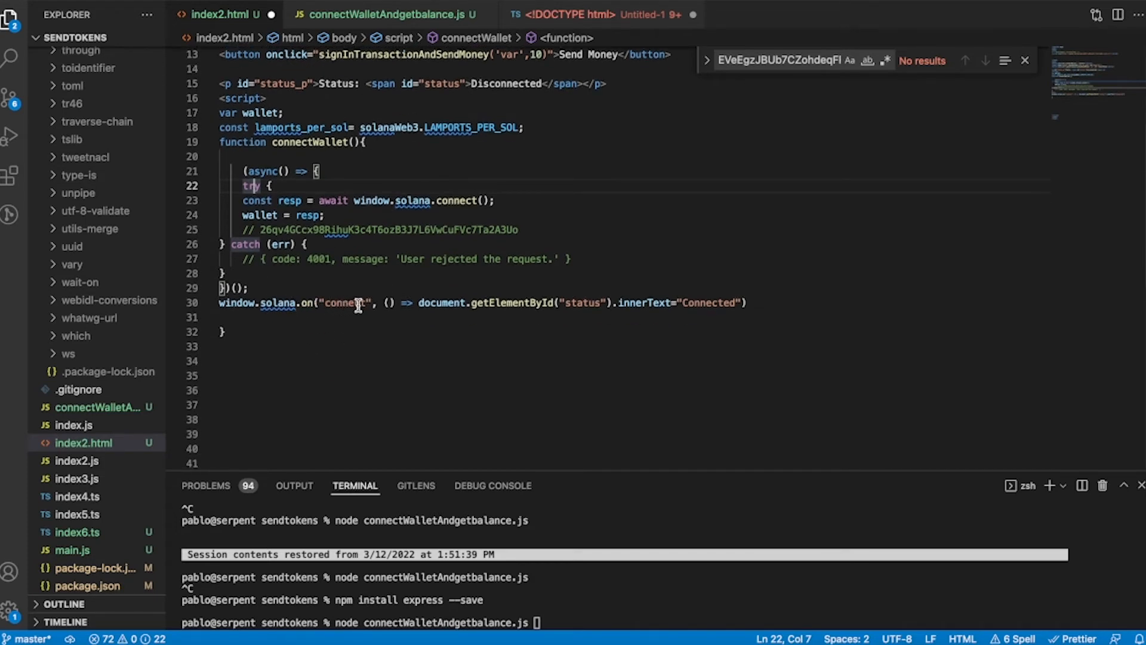
pyautogui.moveTo(421, 303)
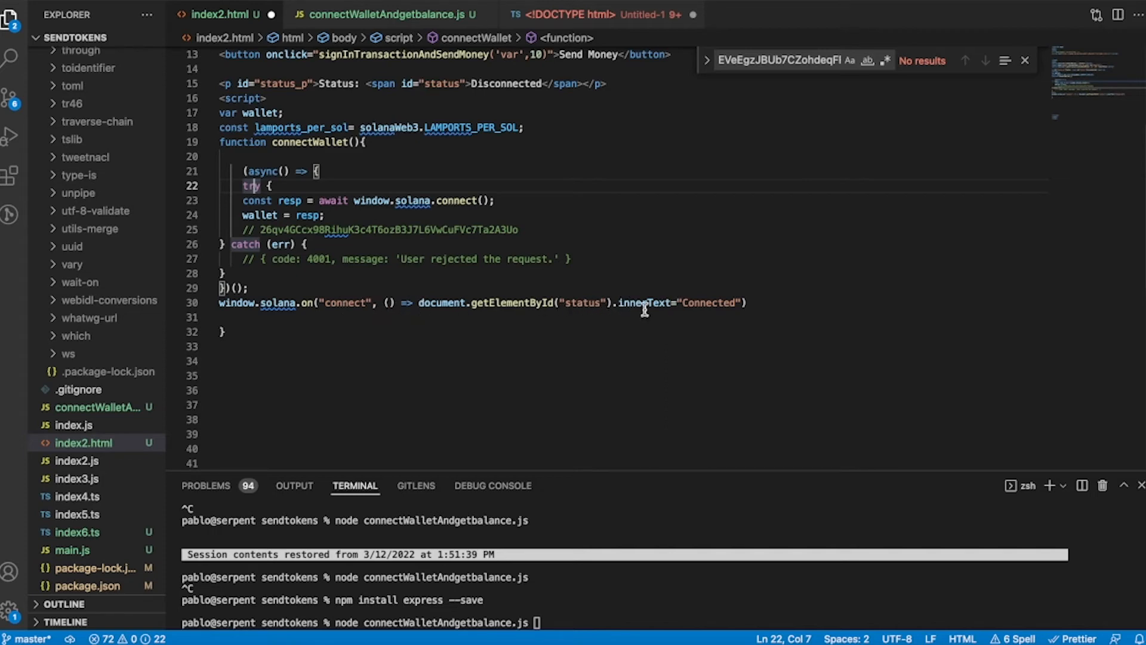
pyautogui.moveTo(460, 346)
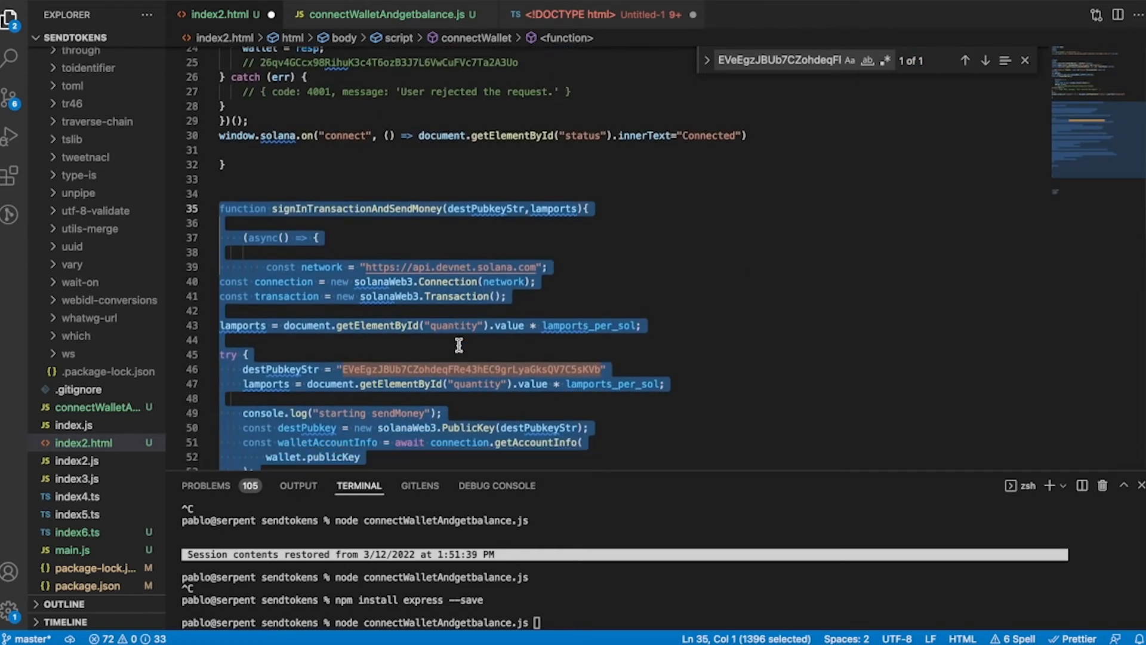
pyautogui.scroll(-3)
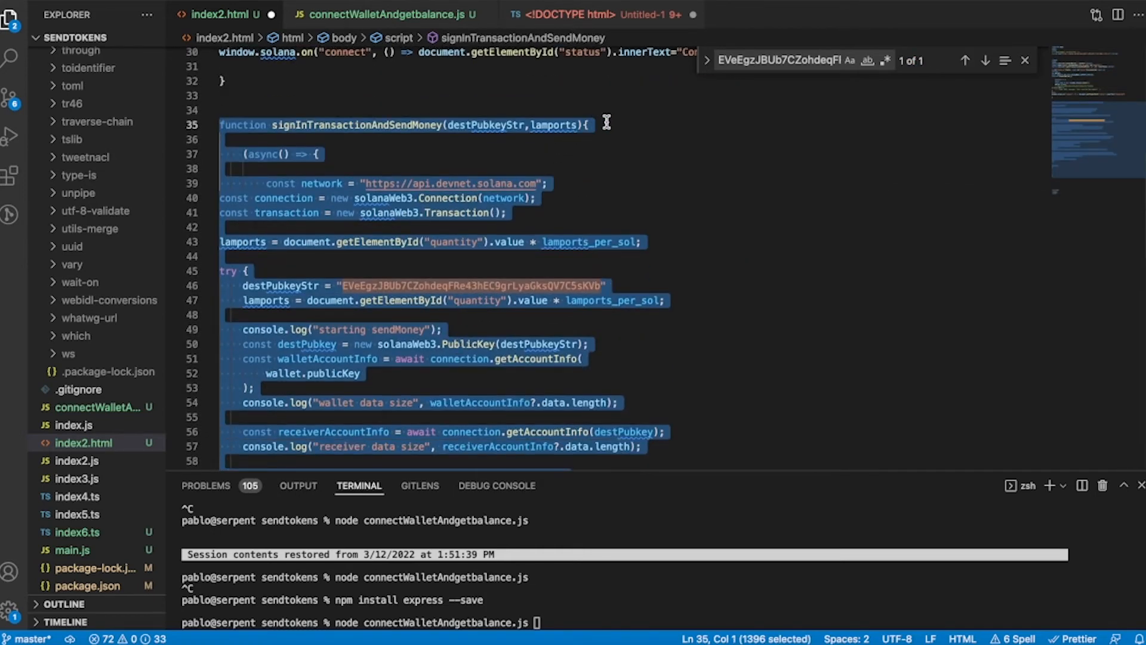
pyautogui.click(482, 125)
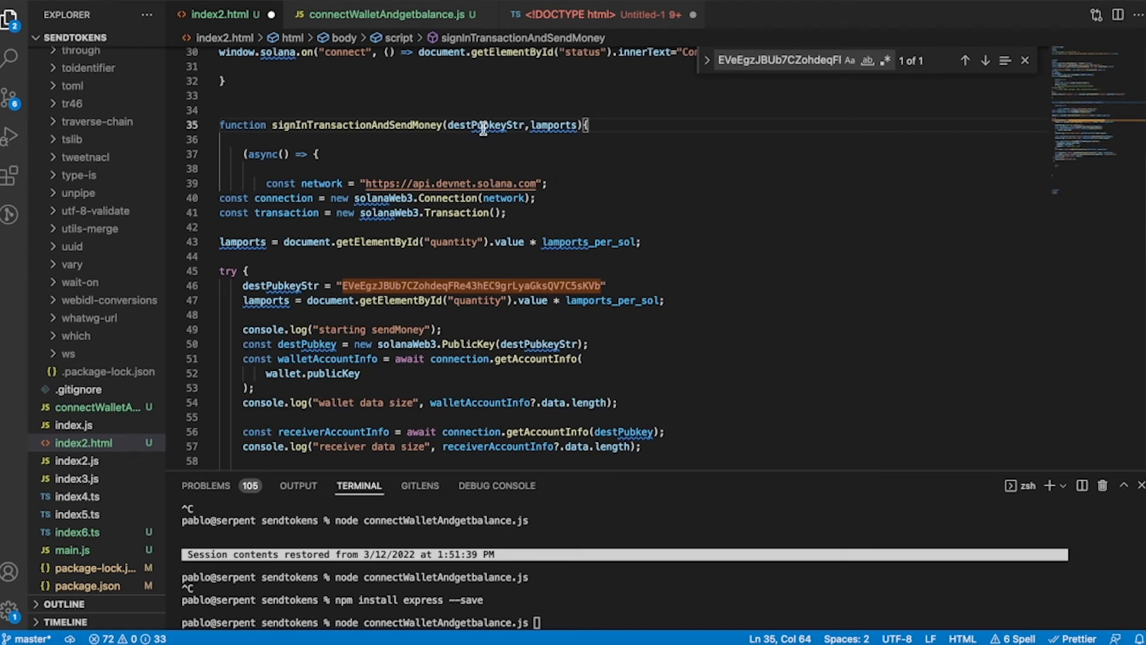
pyautogui.doubleClick(485, 125)
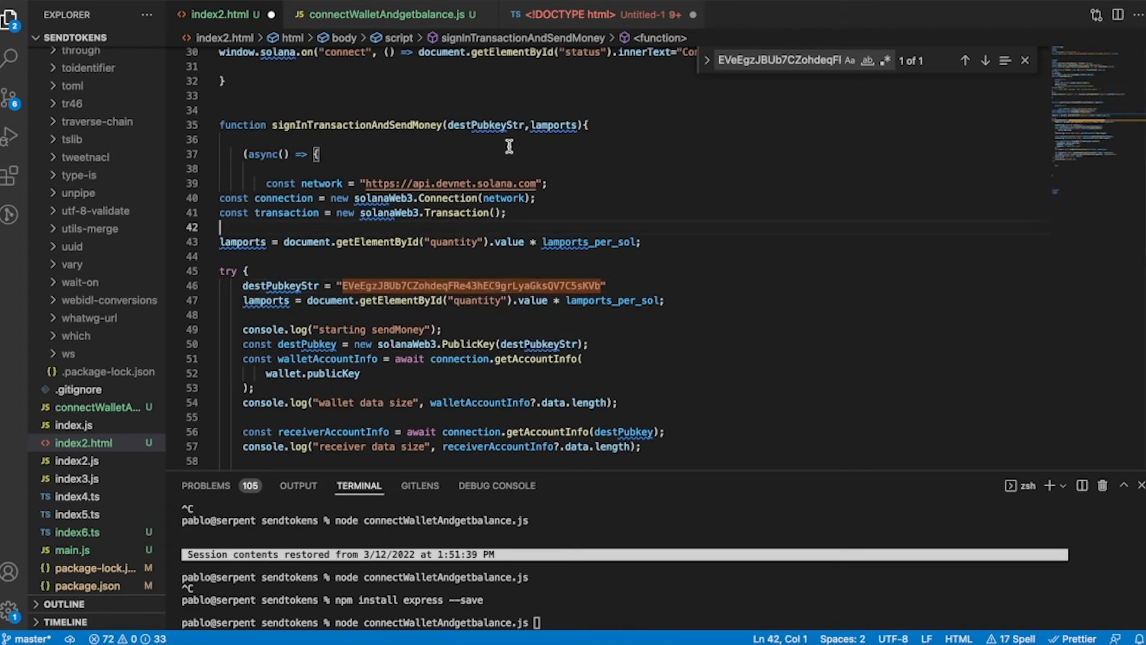
pyautogui.scroll(-3)
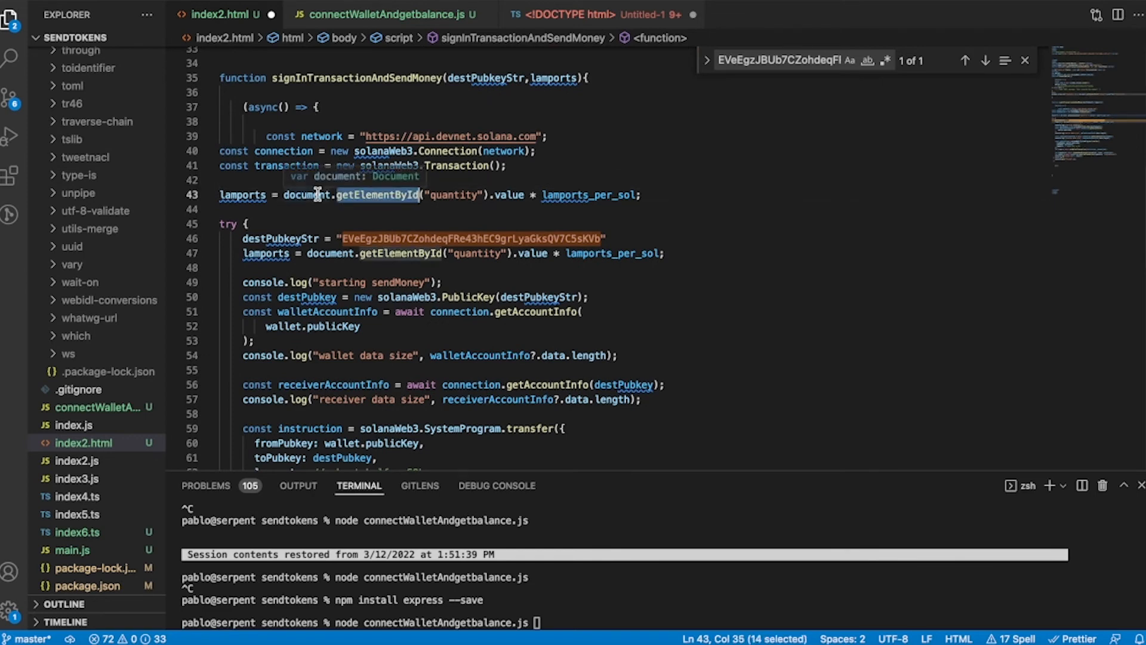
pyautogui.moveTo(454, 202)
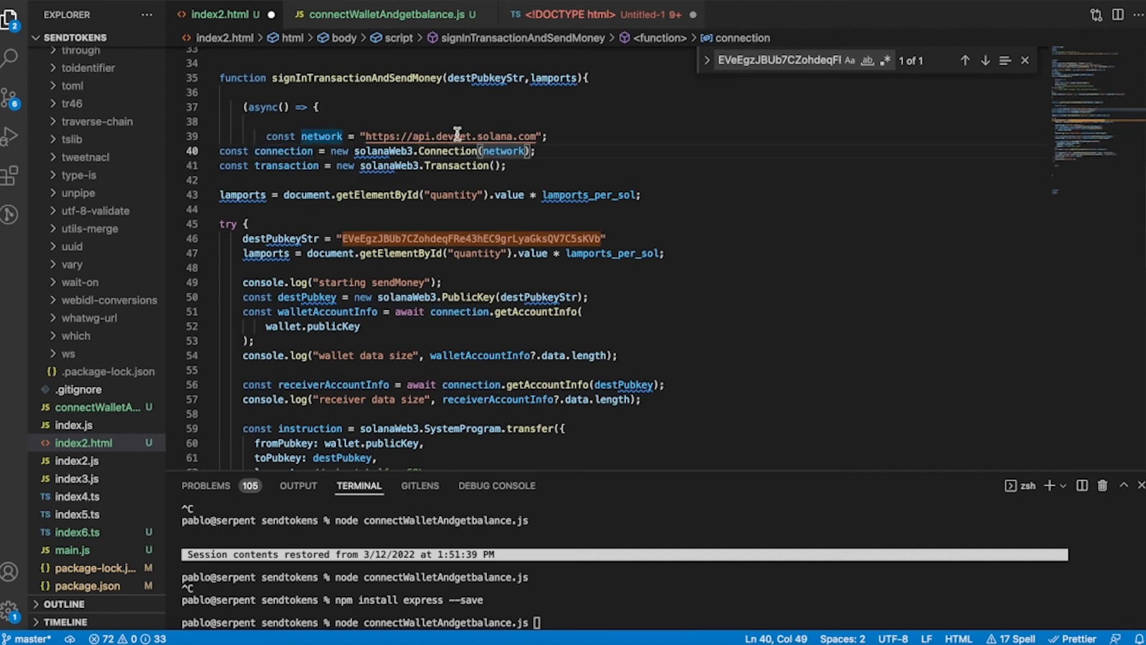
pyautogui.doubleClick(453, 136)
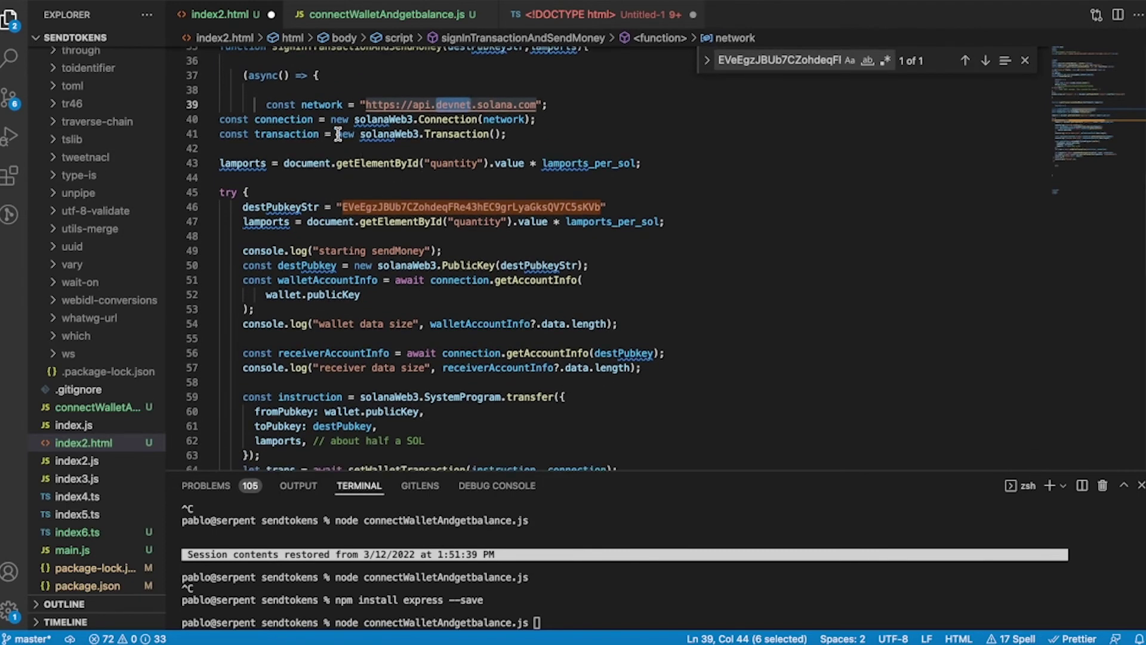
pyautogui.scroll(-3)
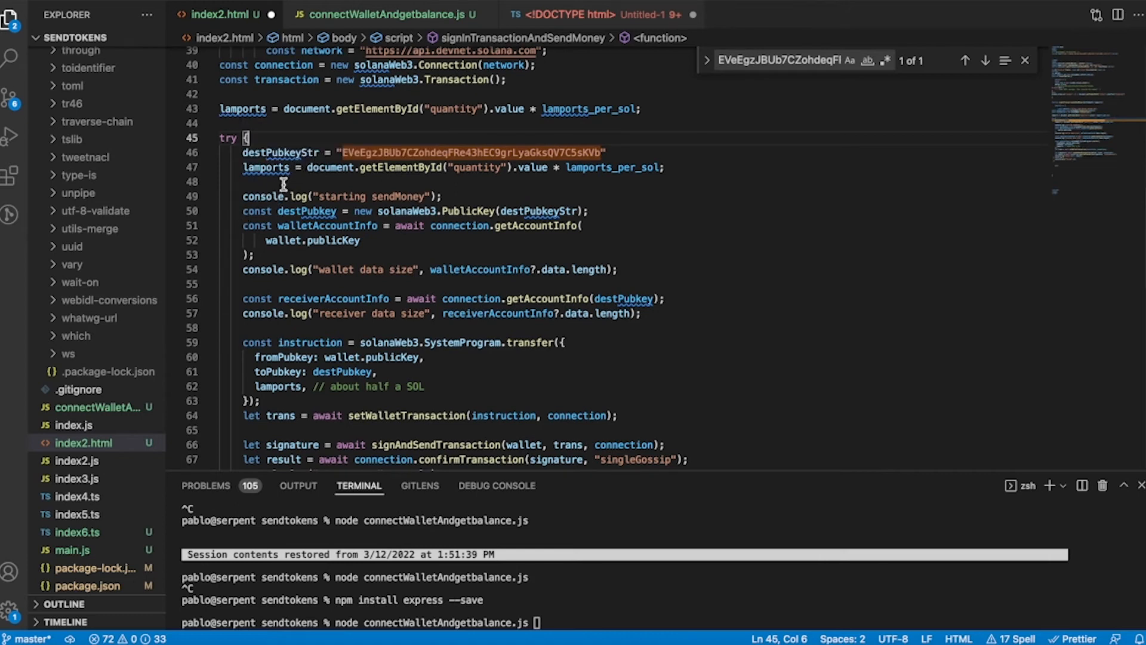
pyautogui.moveTo(299, 162)
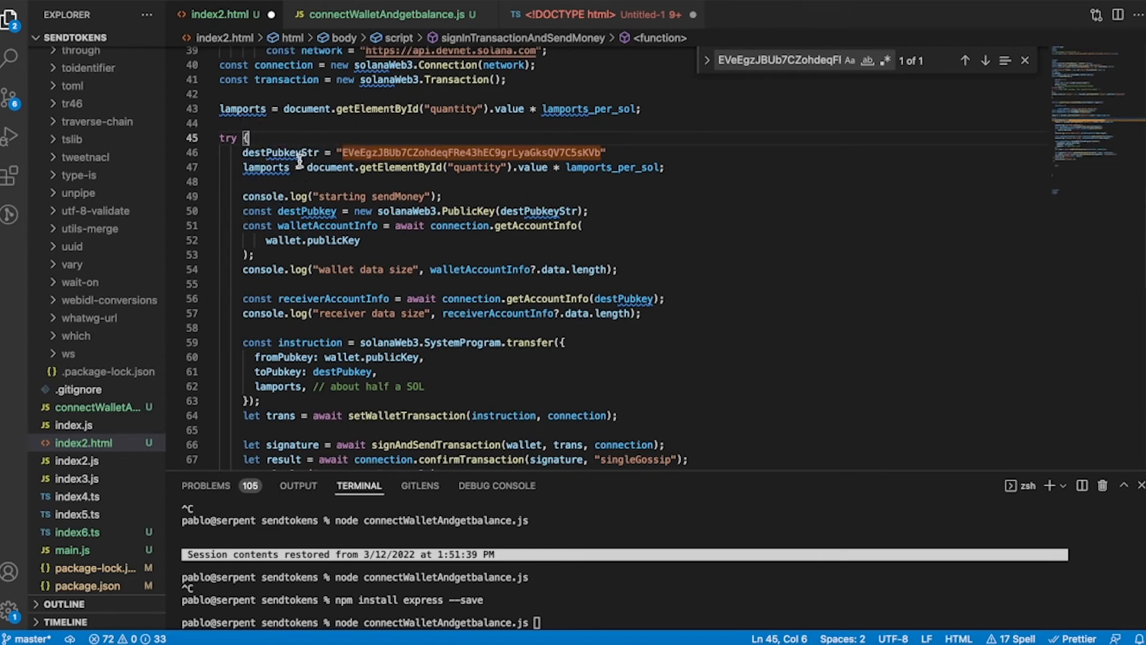
pyautogui.moveTo(411, 152)
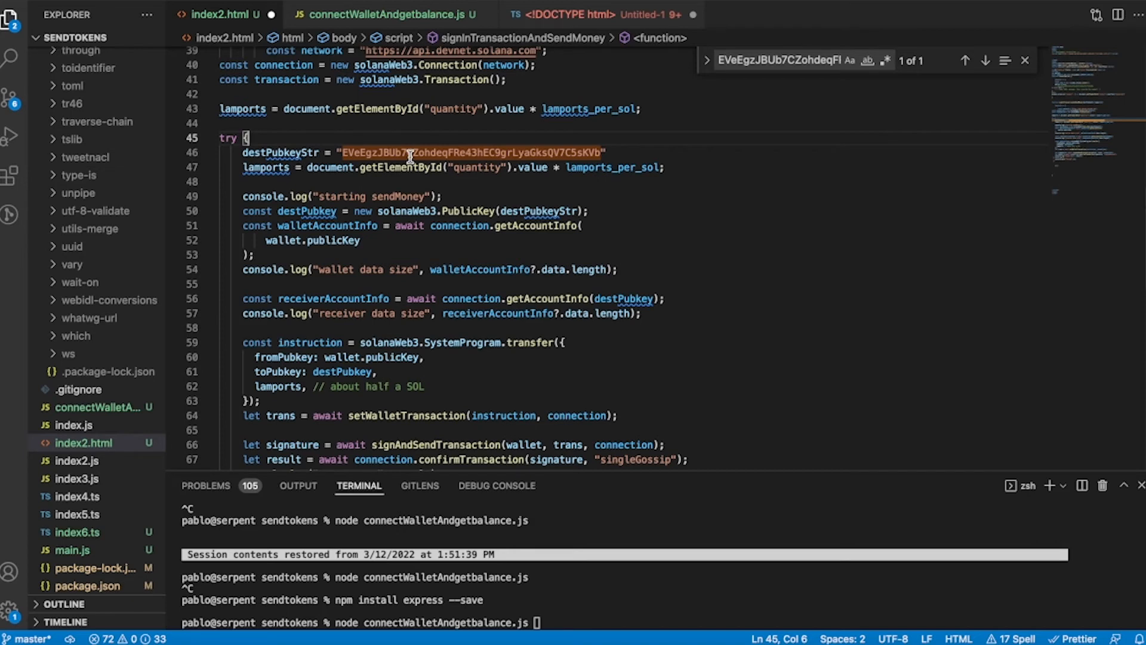
pyautogui.moveTo(333, 176)
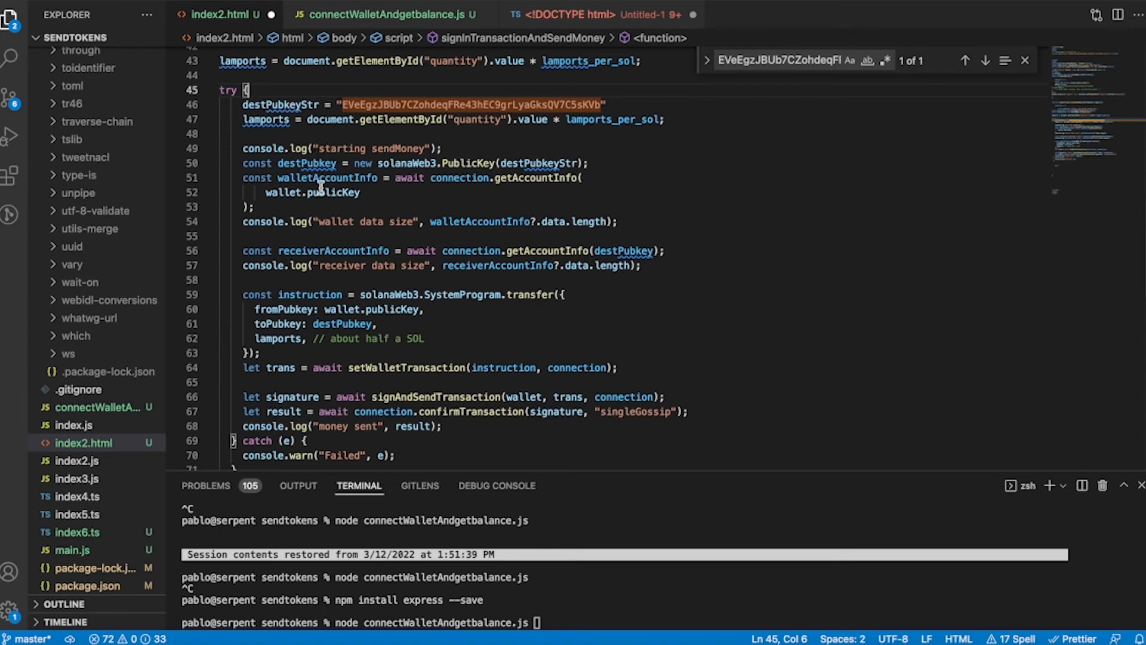
pyautogui.moveTo(315, 181)
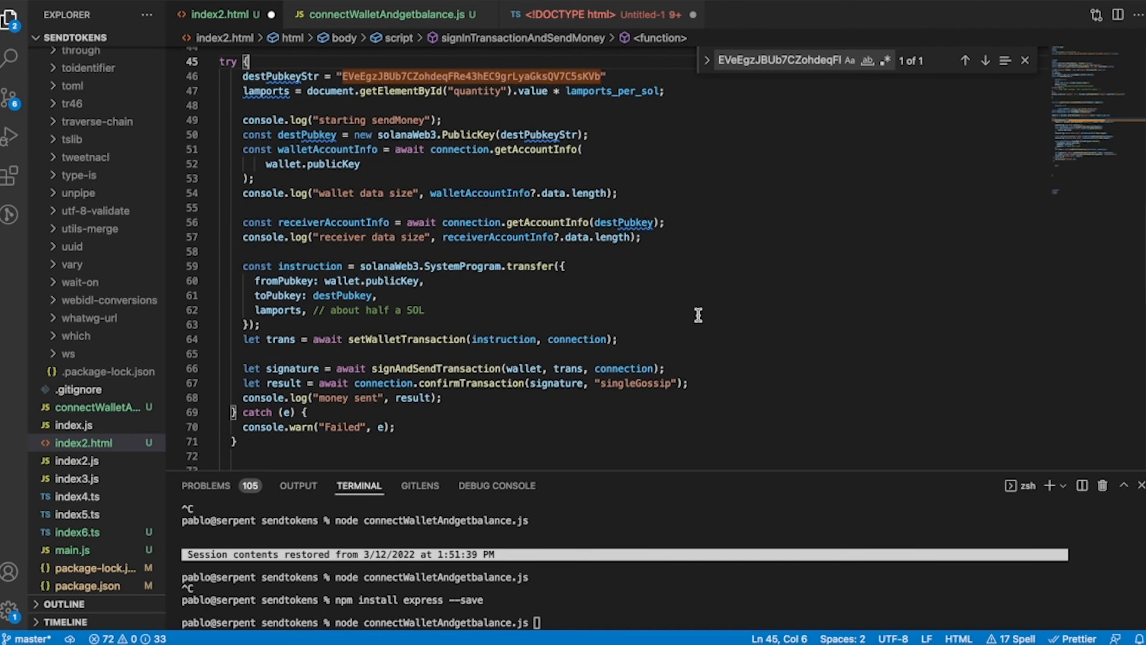
pyautogui.moveTo(547, 133)
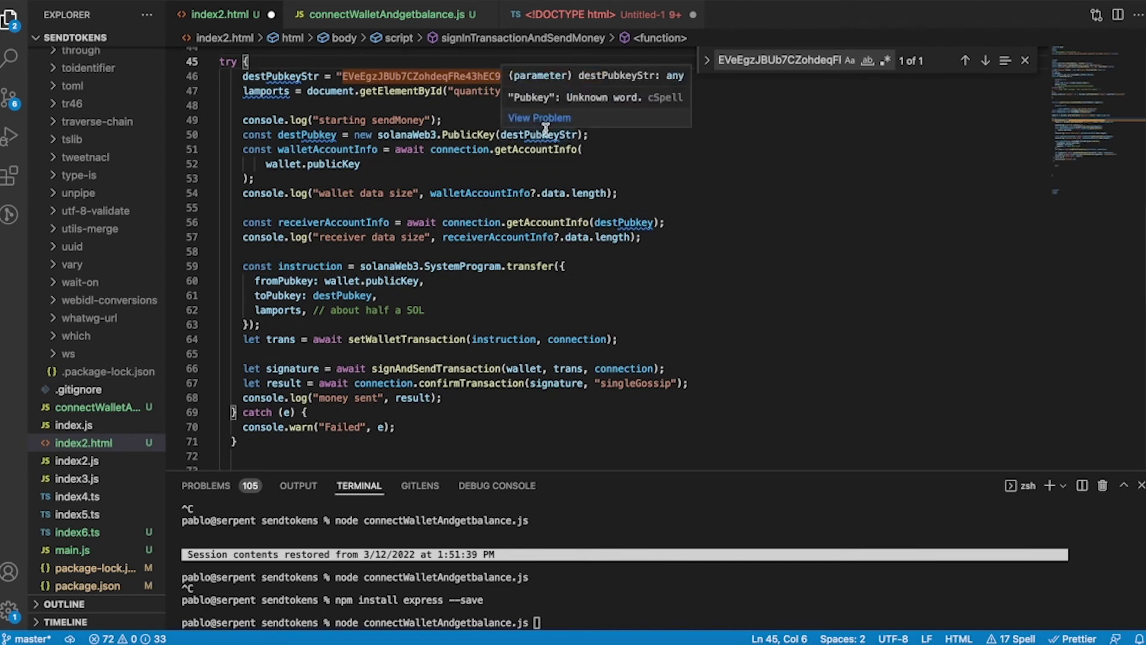
pyautogui.moveTo(322, 135)
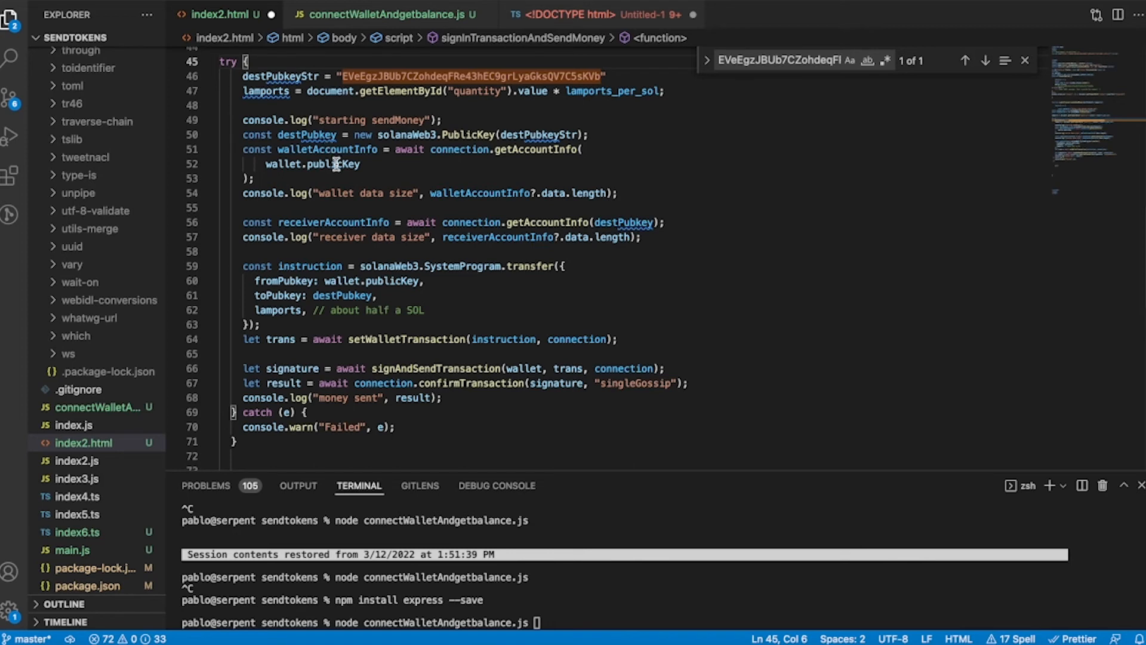
pyautogui.moveTo(461, 163)
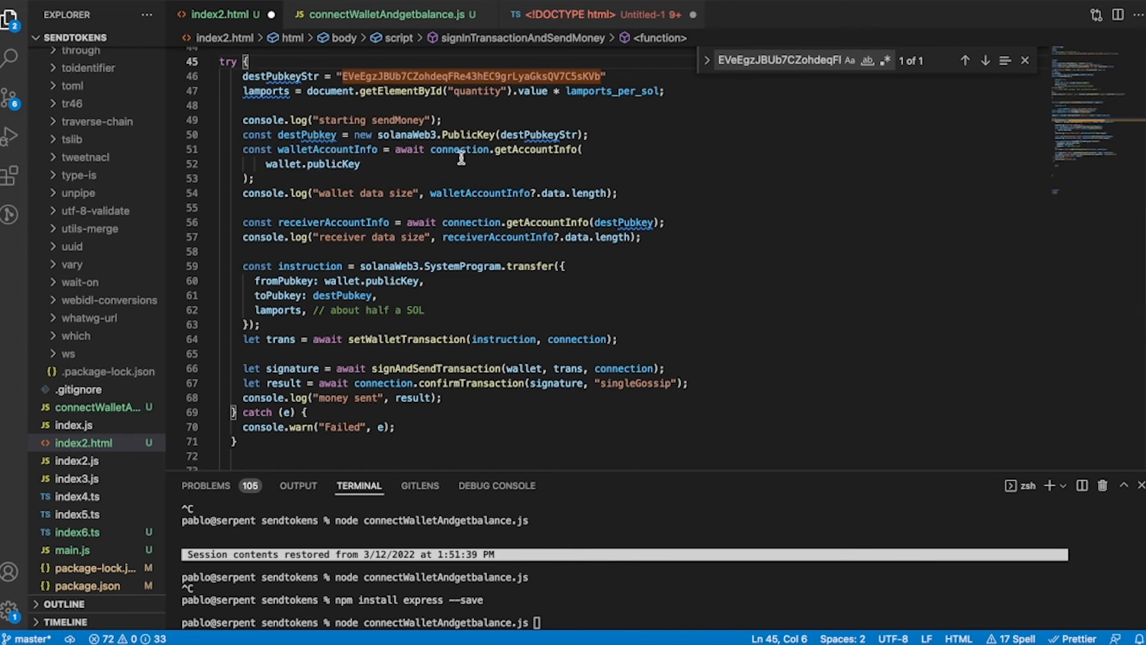
pyautogui.scroll(-3)
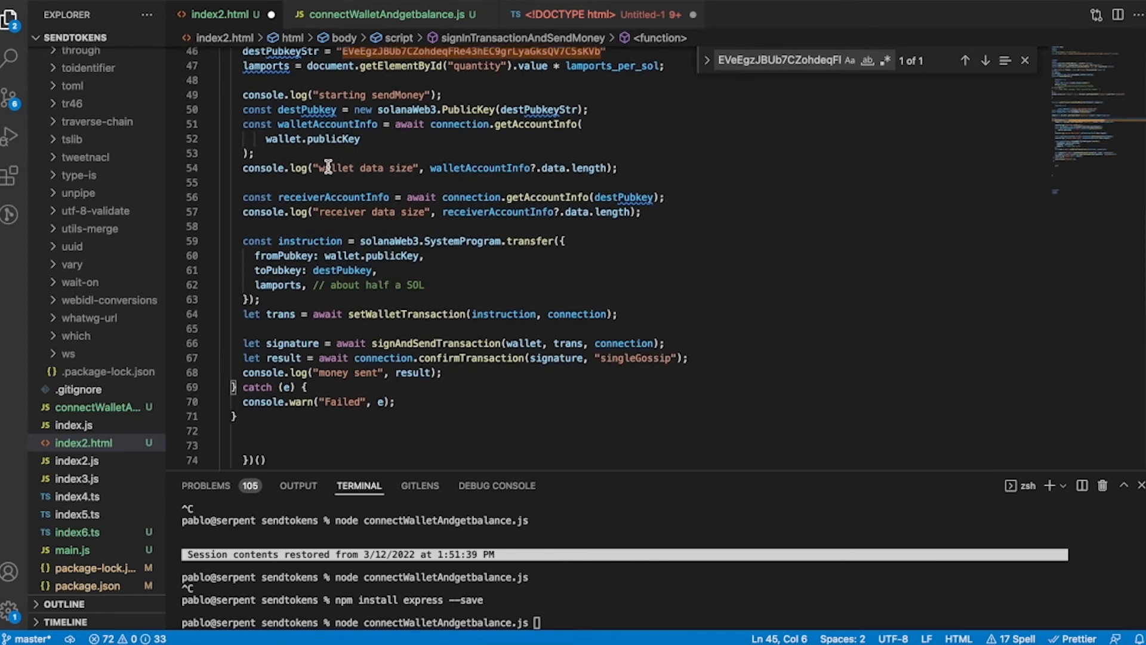
pyautogui.moveTo(475, 160)
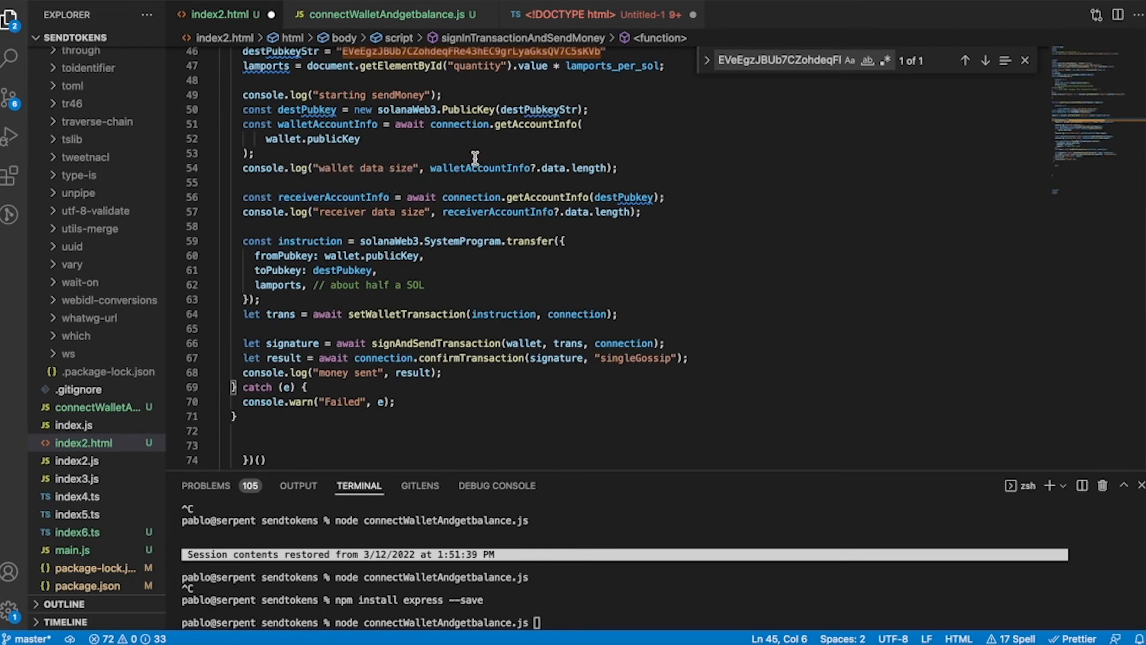
pyautogui.scroll(-3)
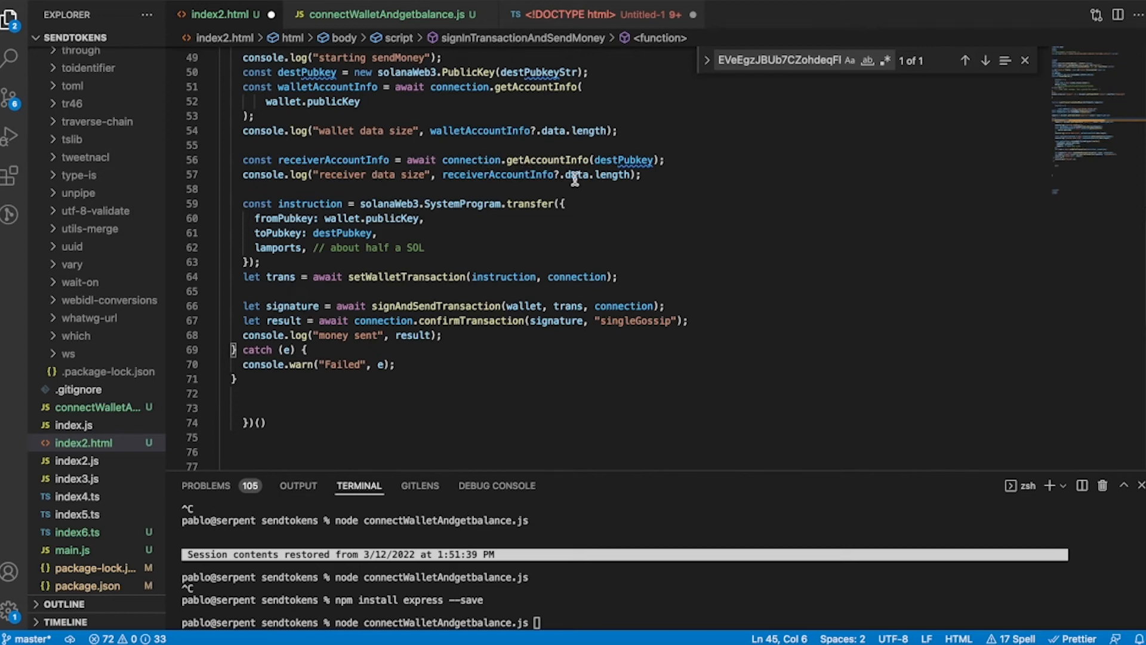
pyautogui.scroll(-3)
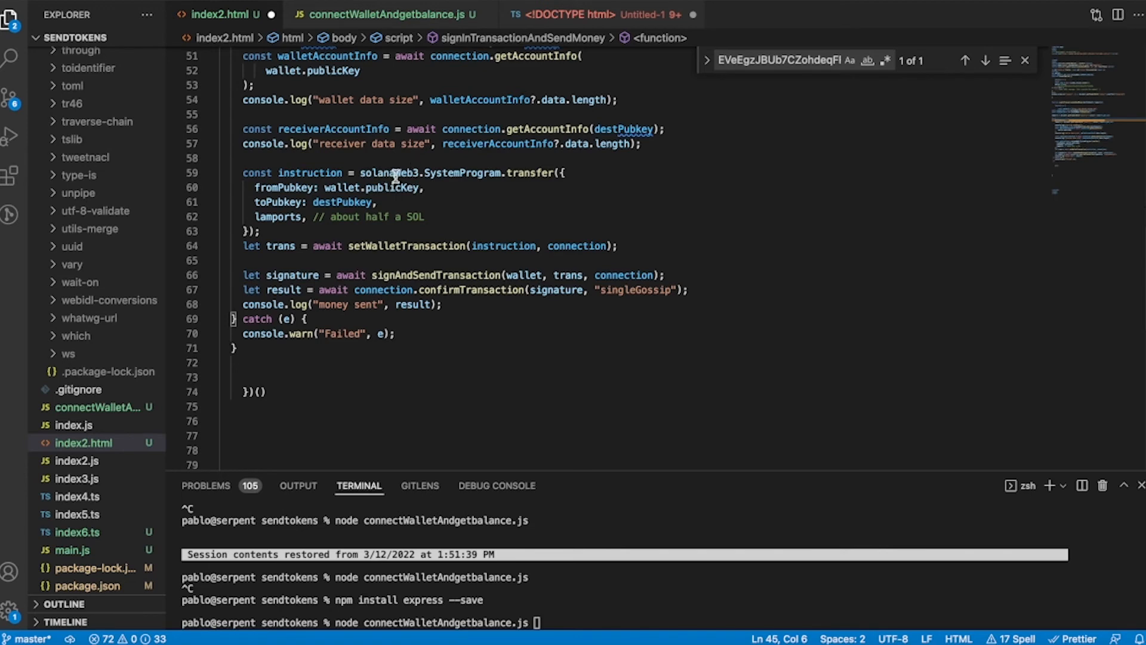
pyautogui.moveTo(451, 176)
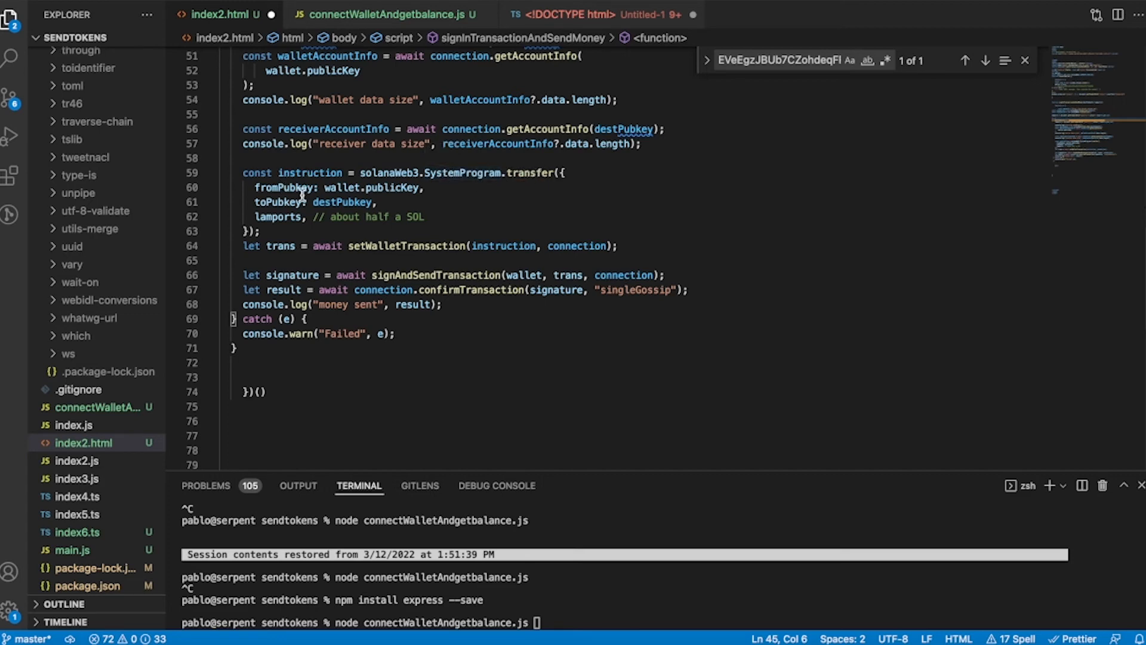
pyautogui.moveTo(346, 189)
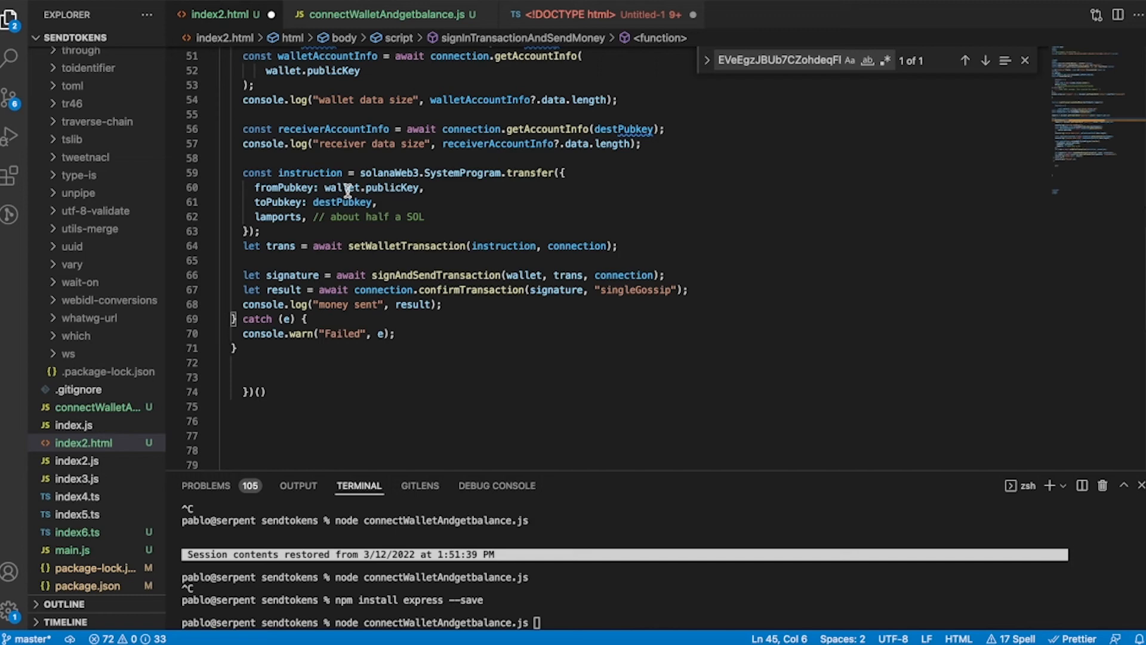
pyautogui.moveTo(359, 158)
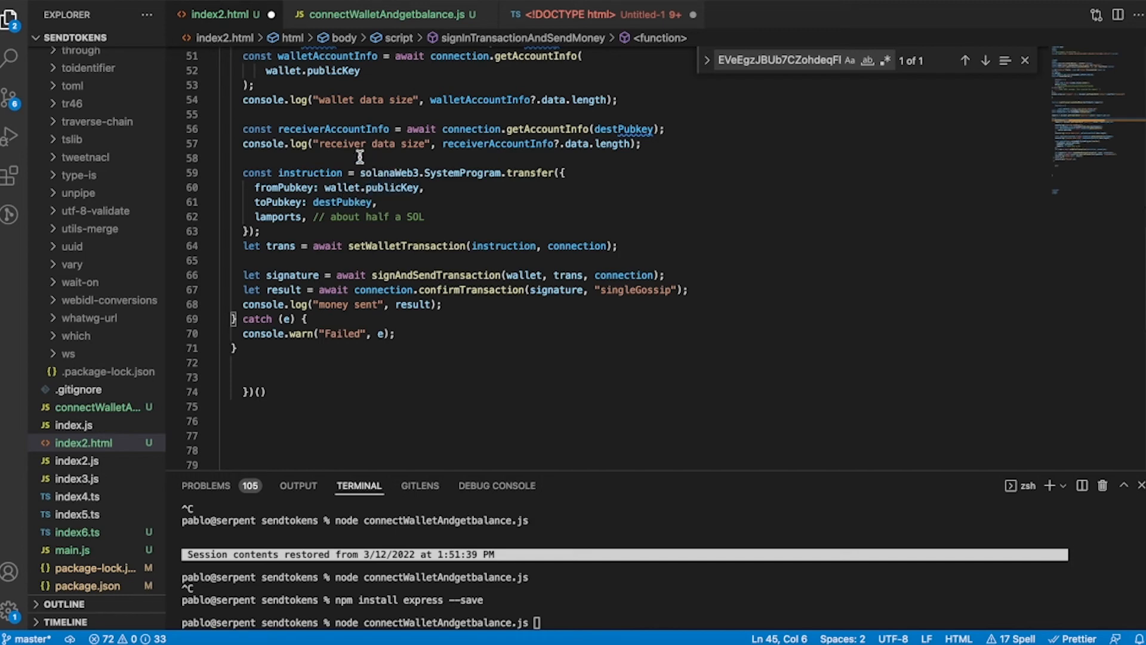
pyautogui.moveTo(327, 103)
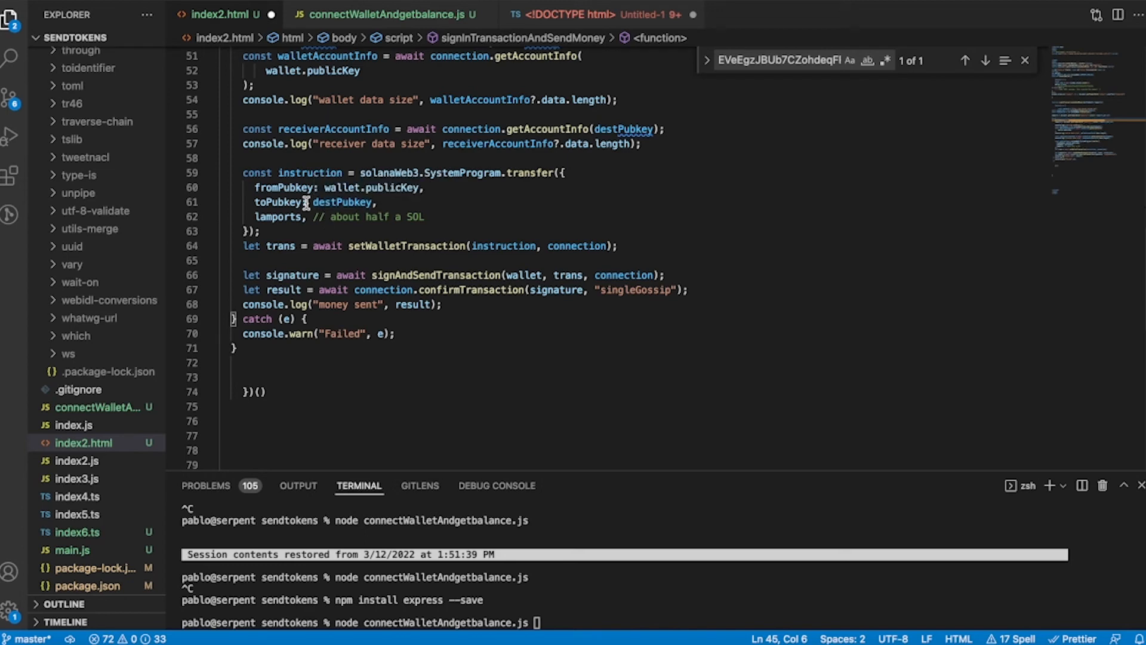
pyautogui.moveTo(338, 201)
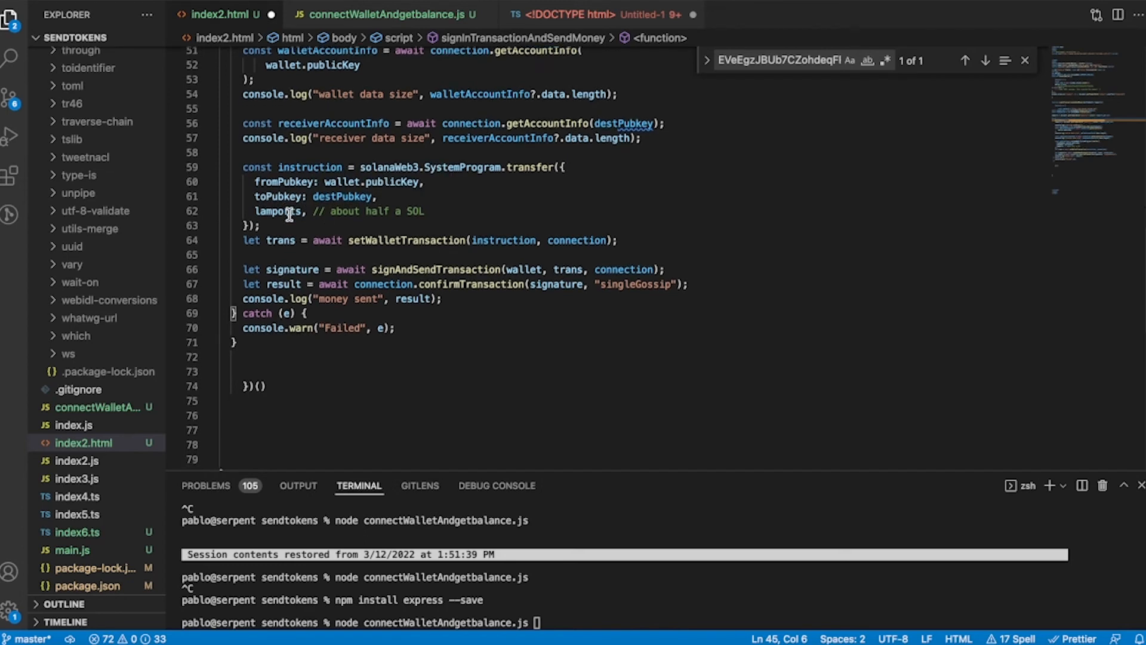
pyautogui.scroll(-3)
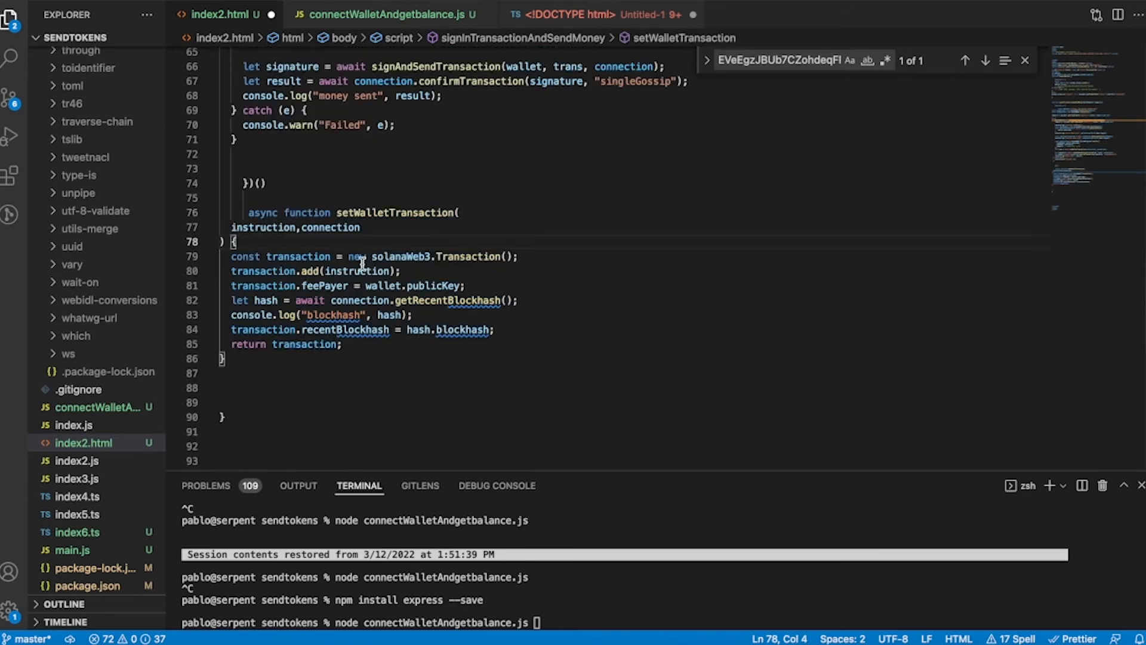
pyautogui.moveTo(369, 267)
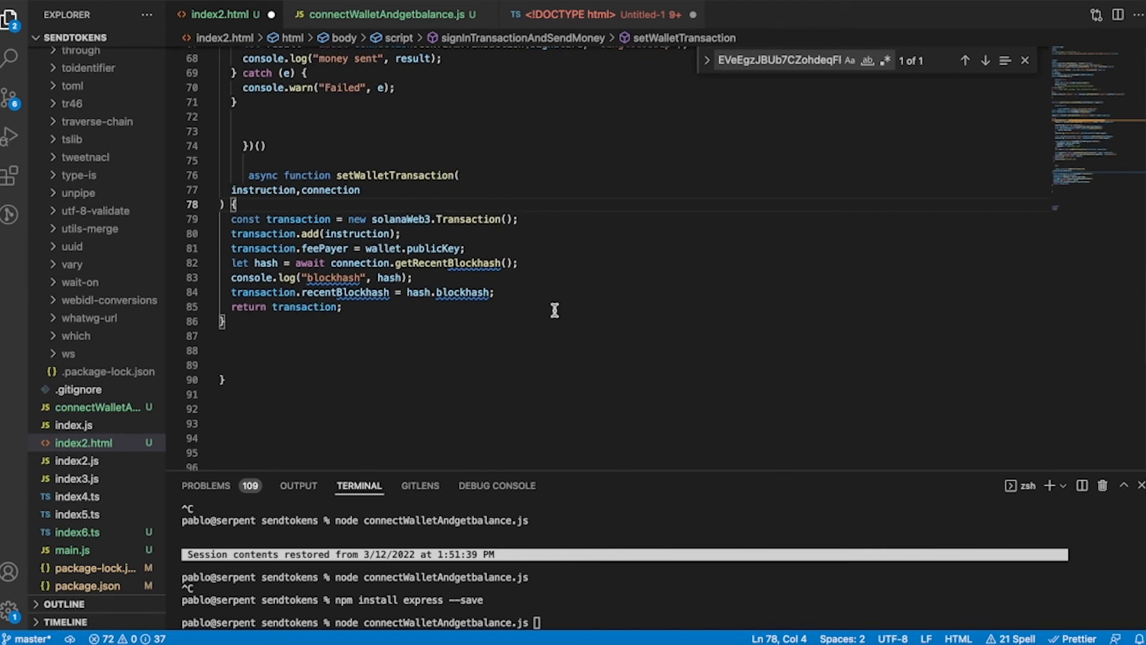
pyautogui.moveTo(364, 230)
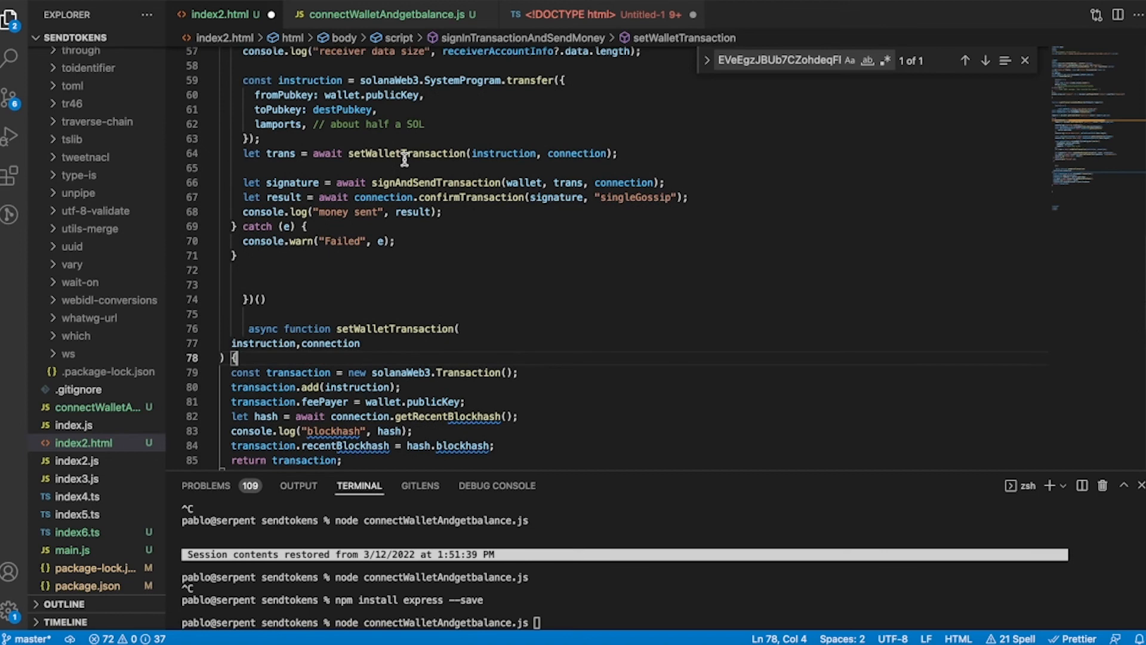
# - Scroll through the setWalletTransaction helper and its call in the send routine
pyautogui.scroll(-3)
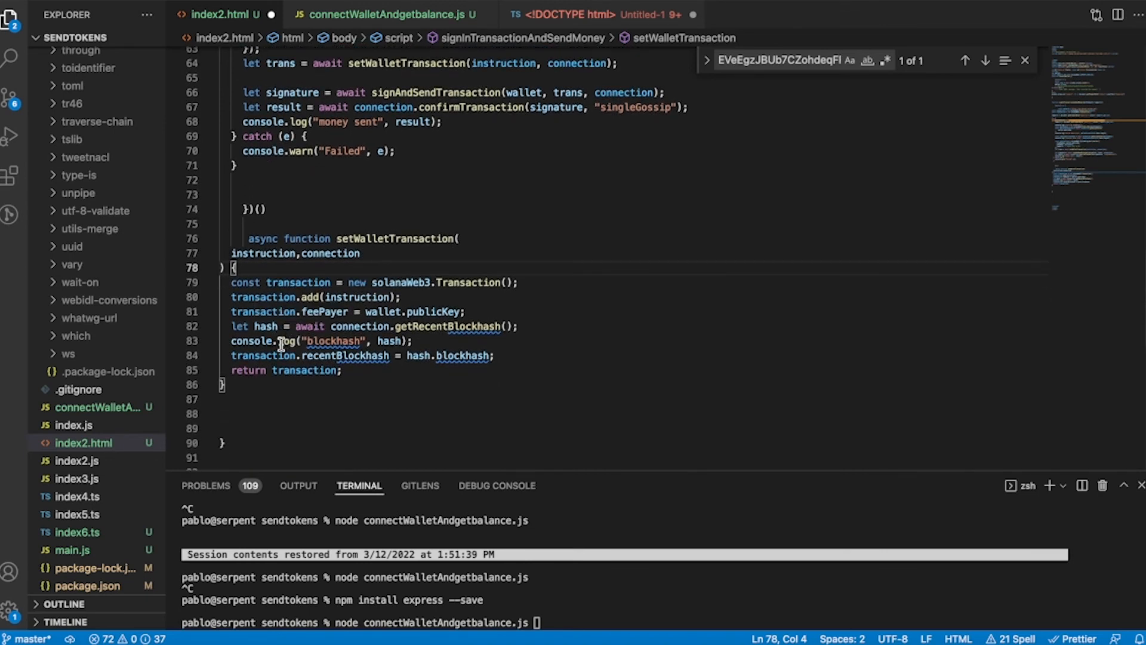
pyautogui.moveTo(292, 355)
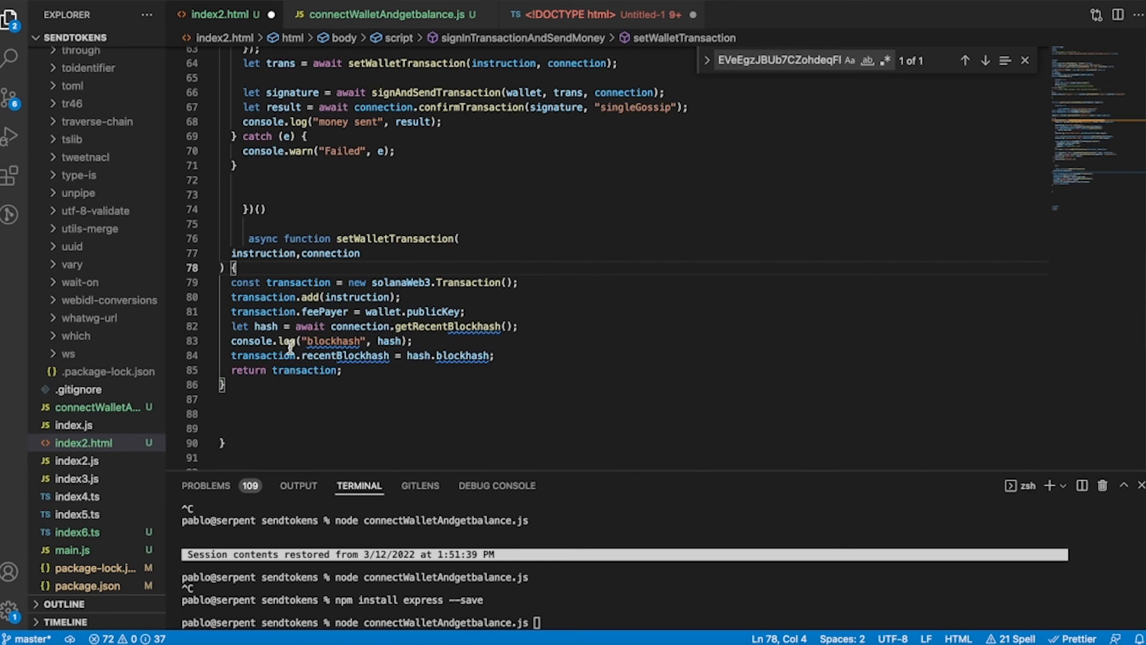
pyautogui.moveTo(400, 355)
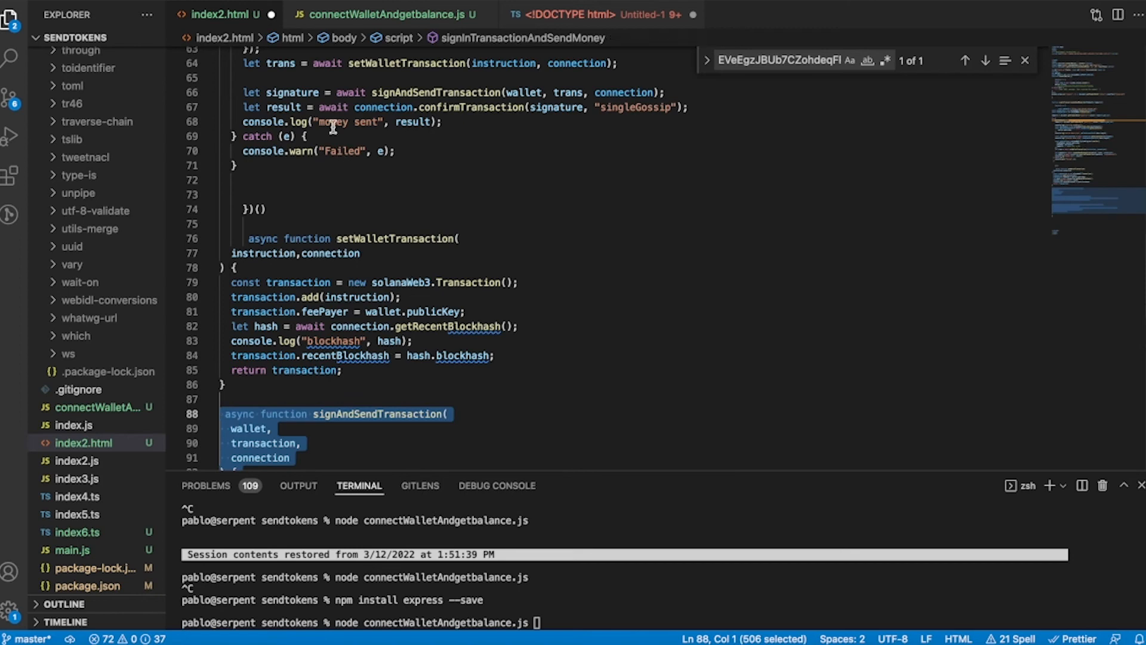
pyautogui.moveTo(590, 164)
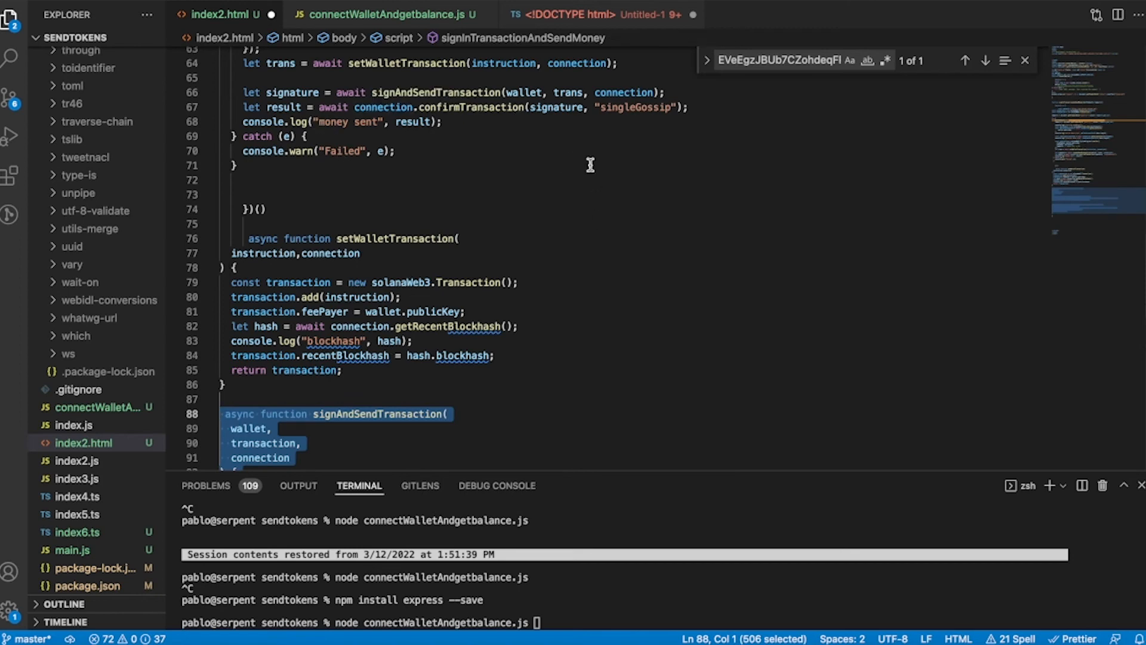
# - Scroll to review the signAndSendTransaction helper signing through window.solana
pyautogui.scroll(-3)
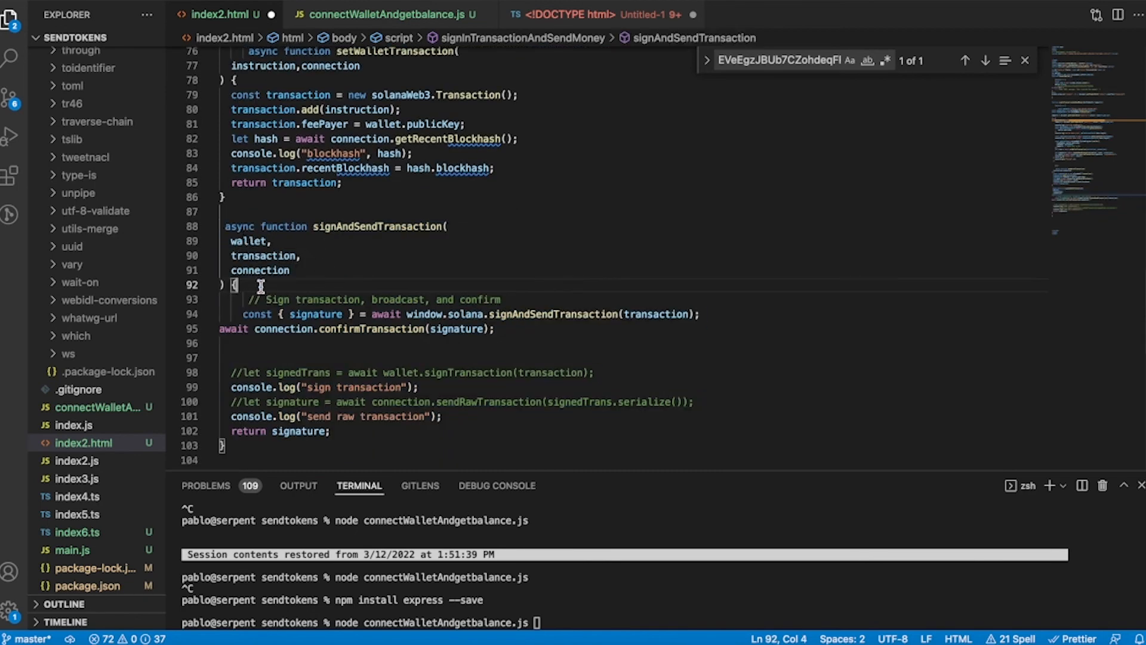
pyautogui.moveTo(262, 315)
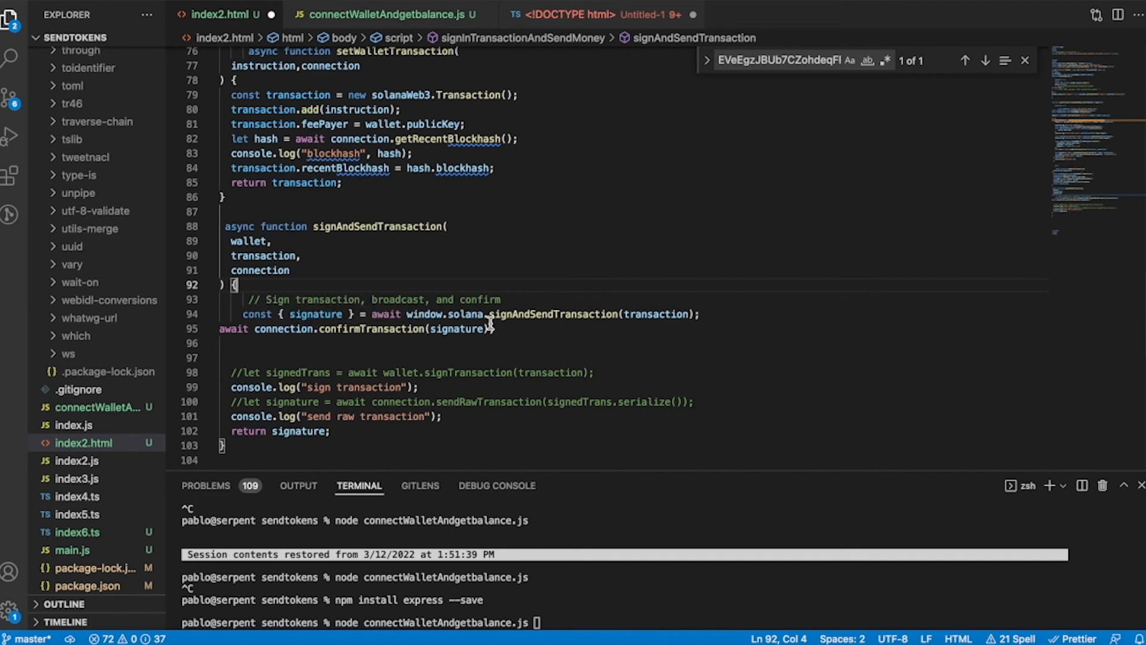
pyautogui.moveTo(431, 315)
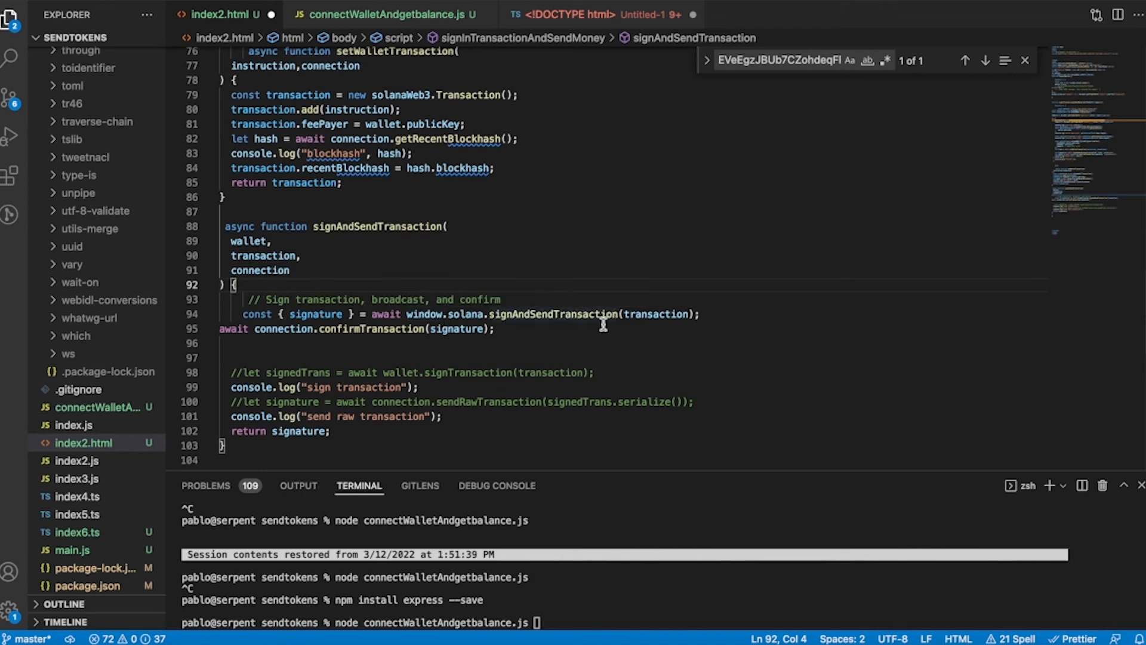
pyautogui.moveTo(364, 361)
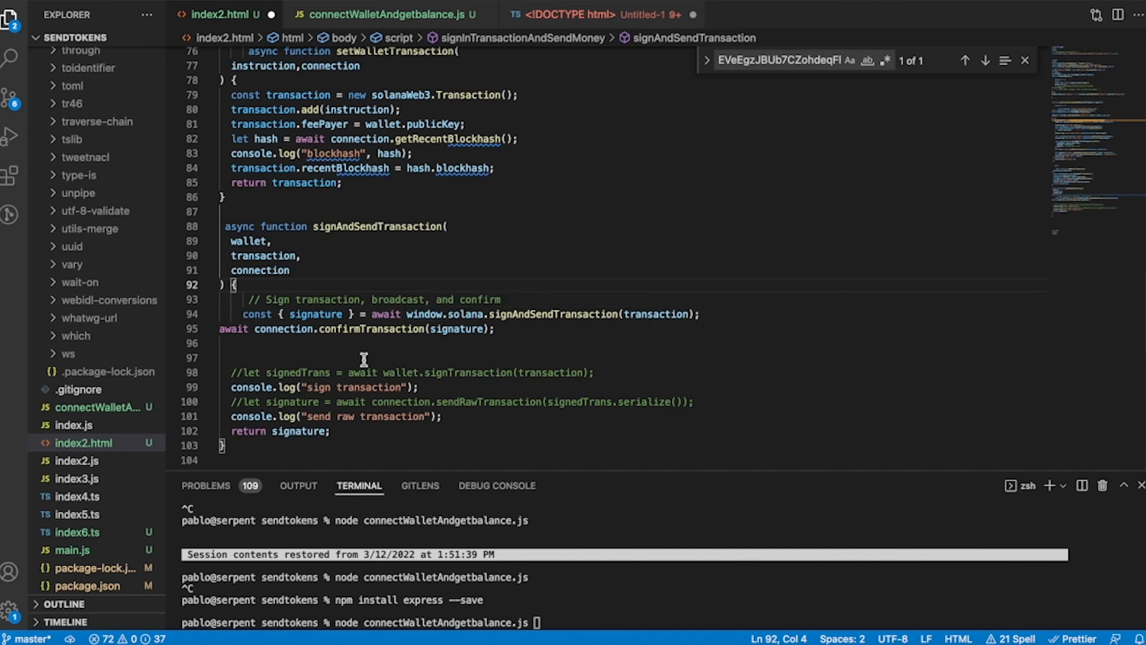
pyautogui.moveTo(316, 405)
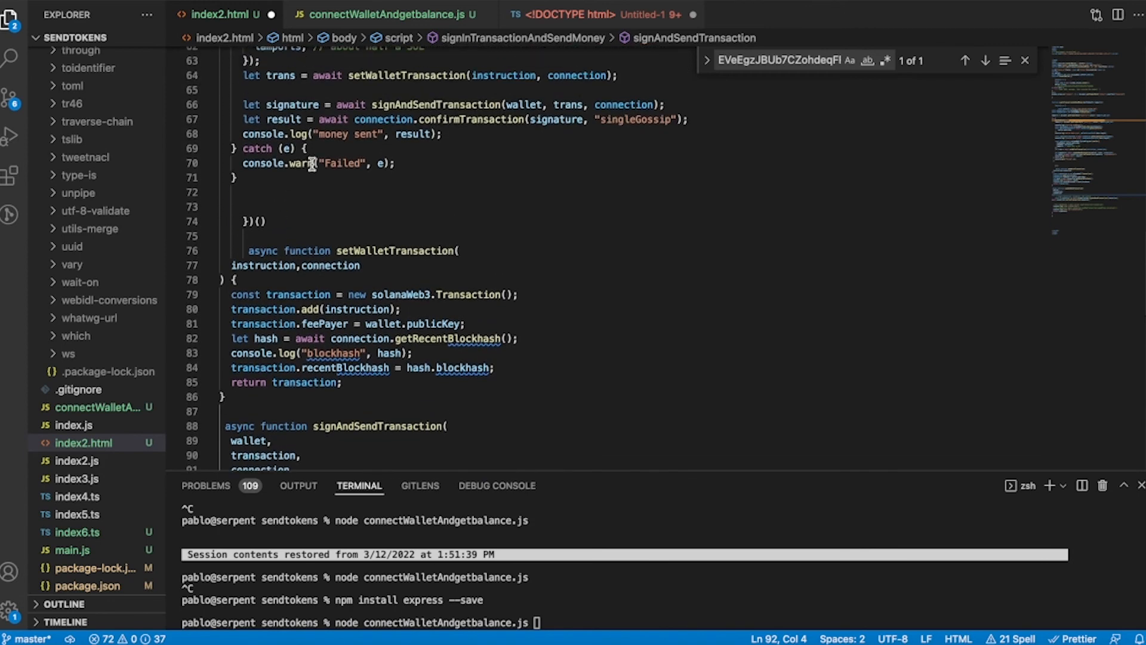
pyautogui.moveTo(370, 134)
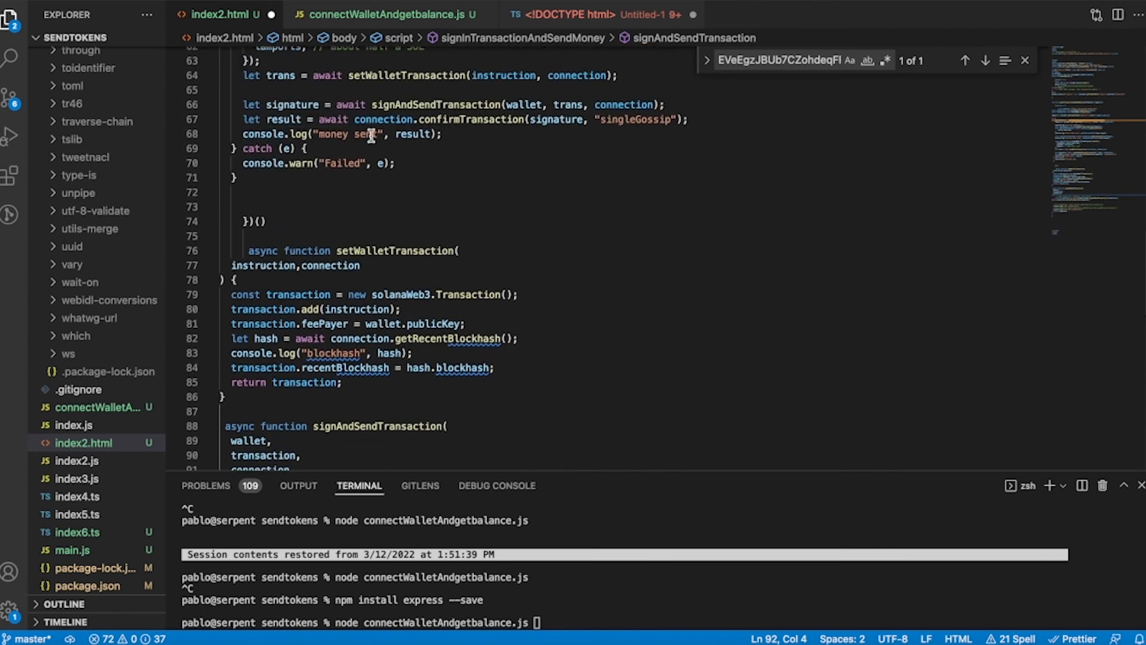
pyautogui.moveTo(506, 122)
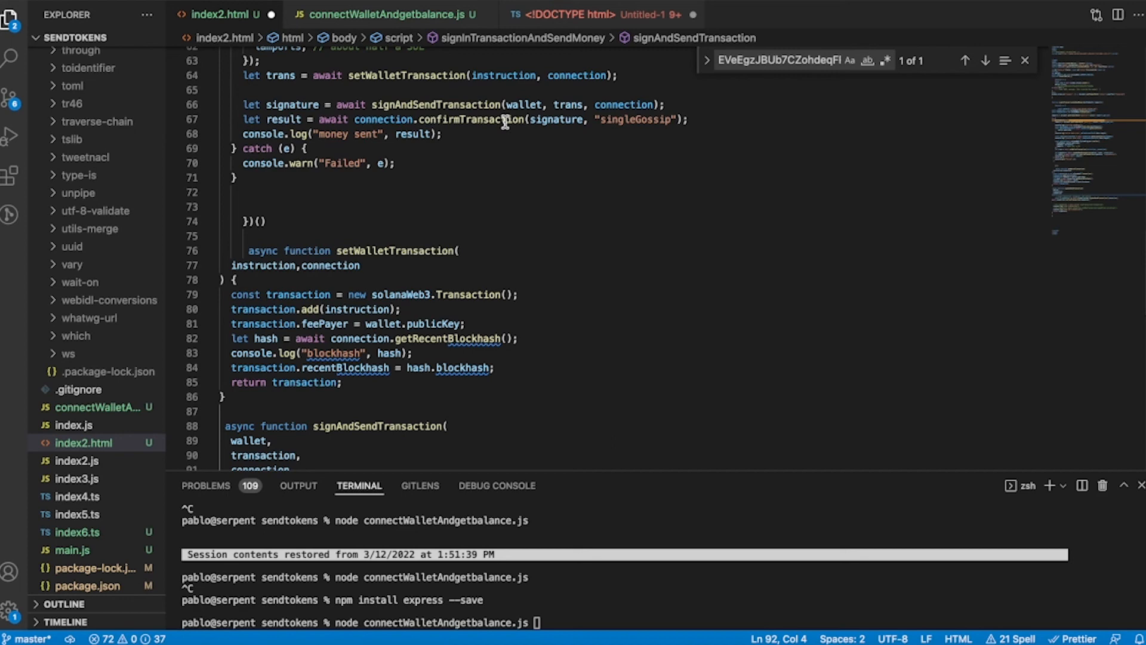
pyautogui.moveTo(332, 136)
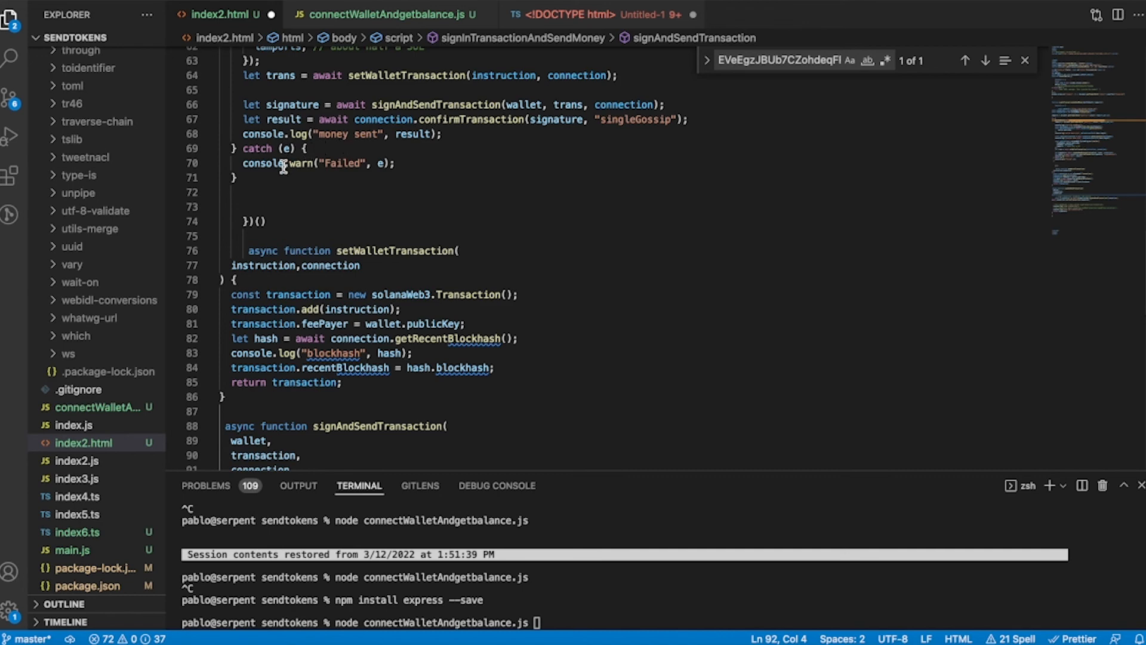
pyautogui.moveTo(397, 184)
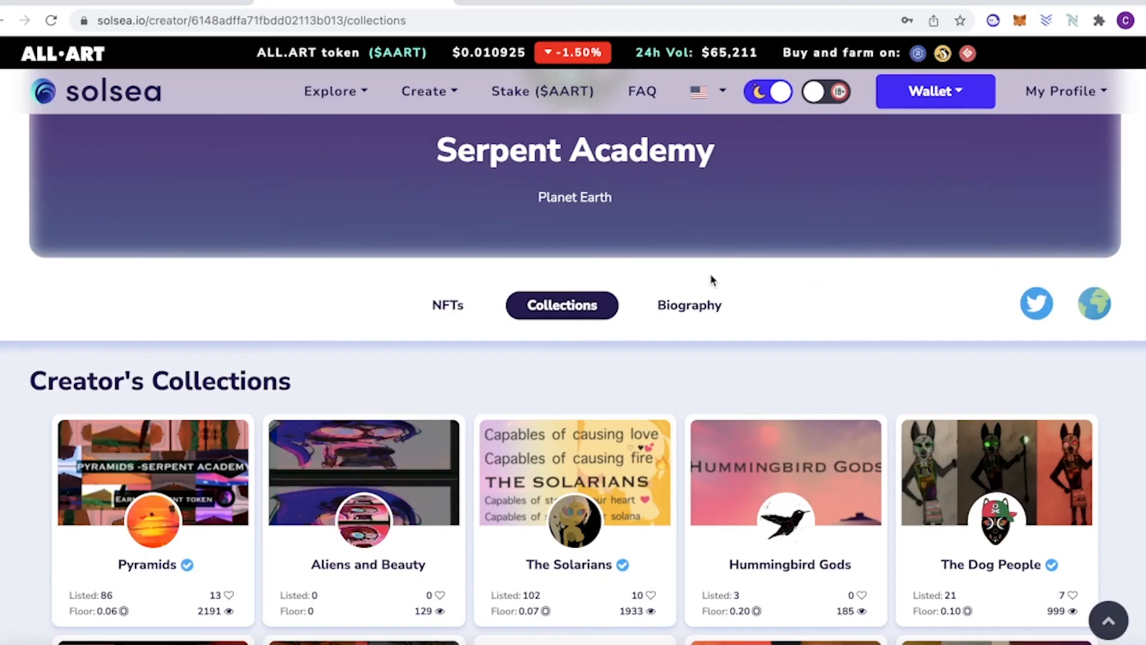
# - Scroll through Serpent Academy's SolSea collections such as Pyramids and Heroes of Science
pyautogui.scroll(-3)
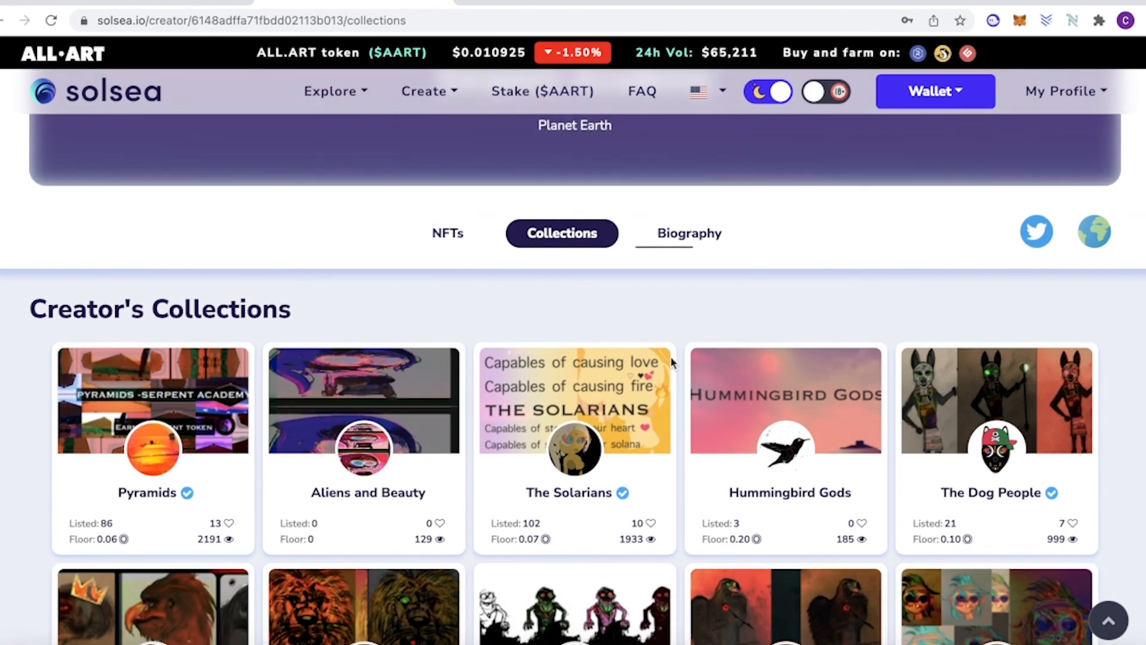
pyautogui.scroll(-3)
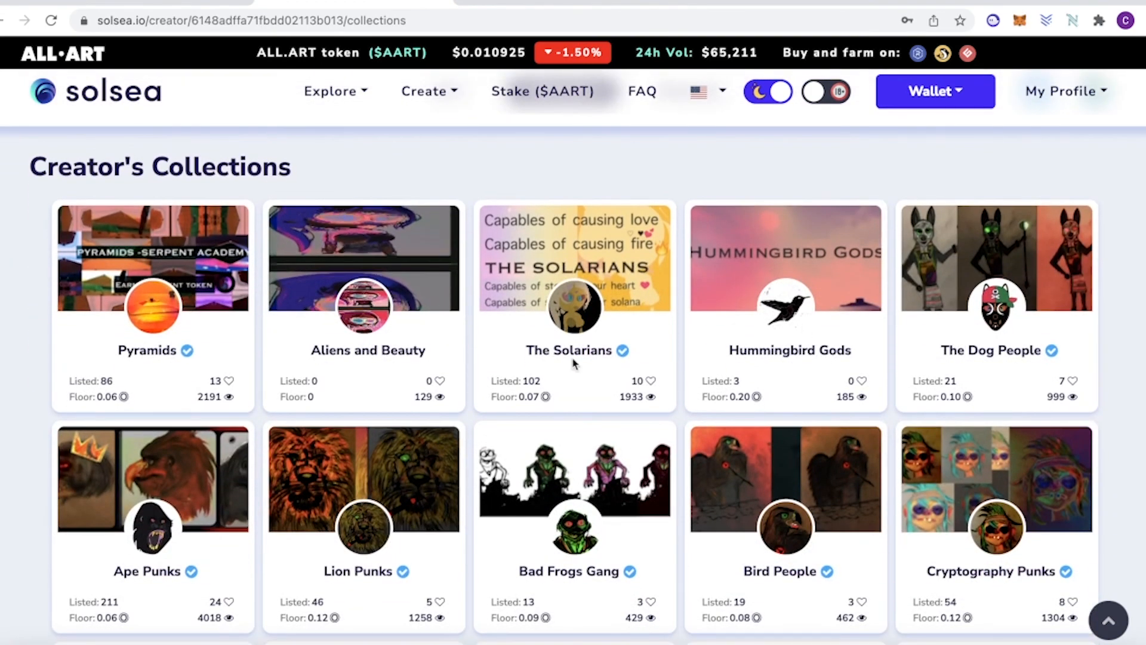
pyautogui.scroll(-3)
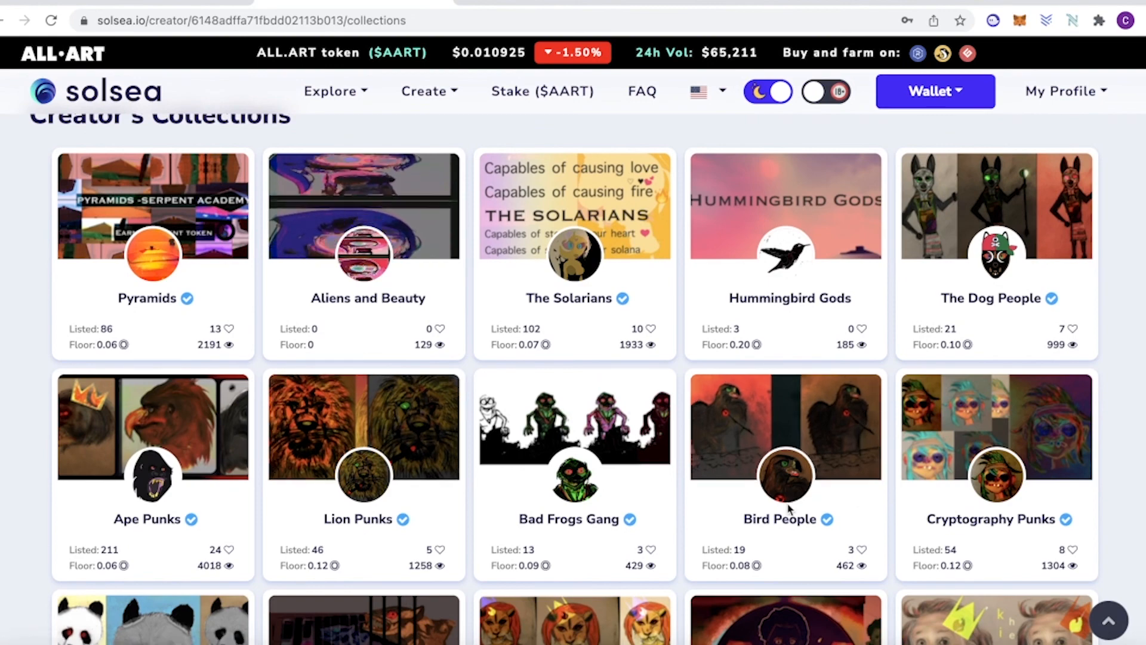
pyautogui.scroll(-3)
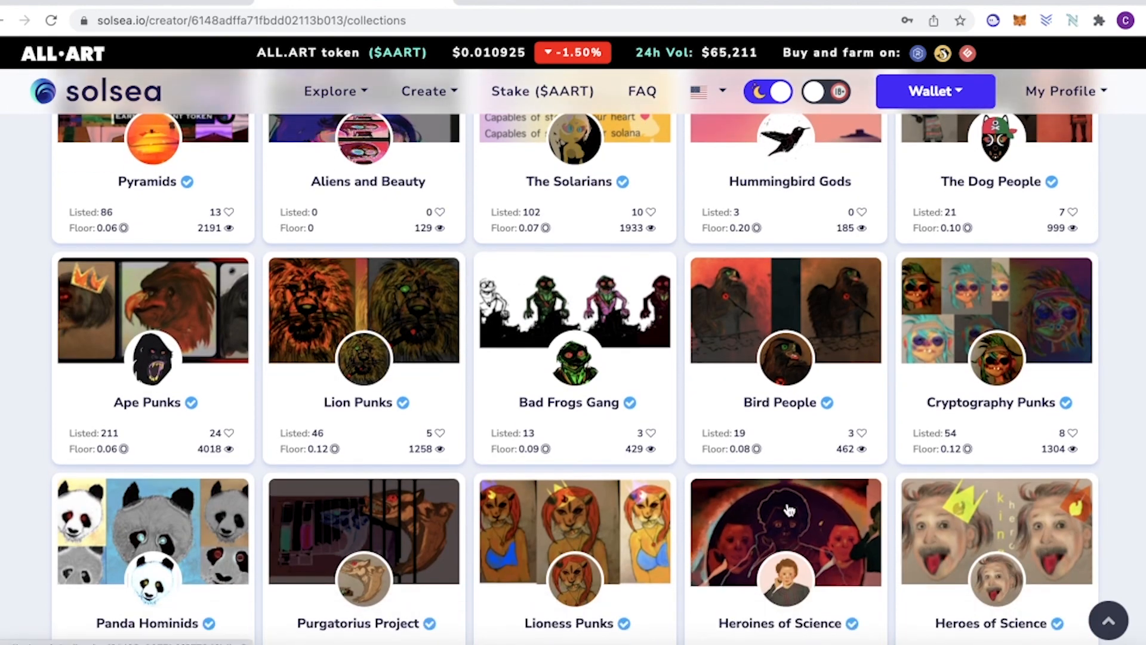
pyautogui.scroll(-3)
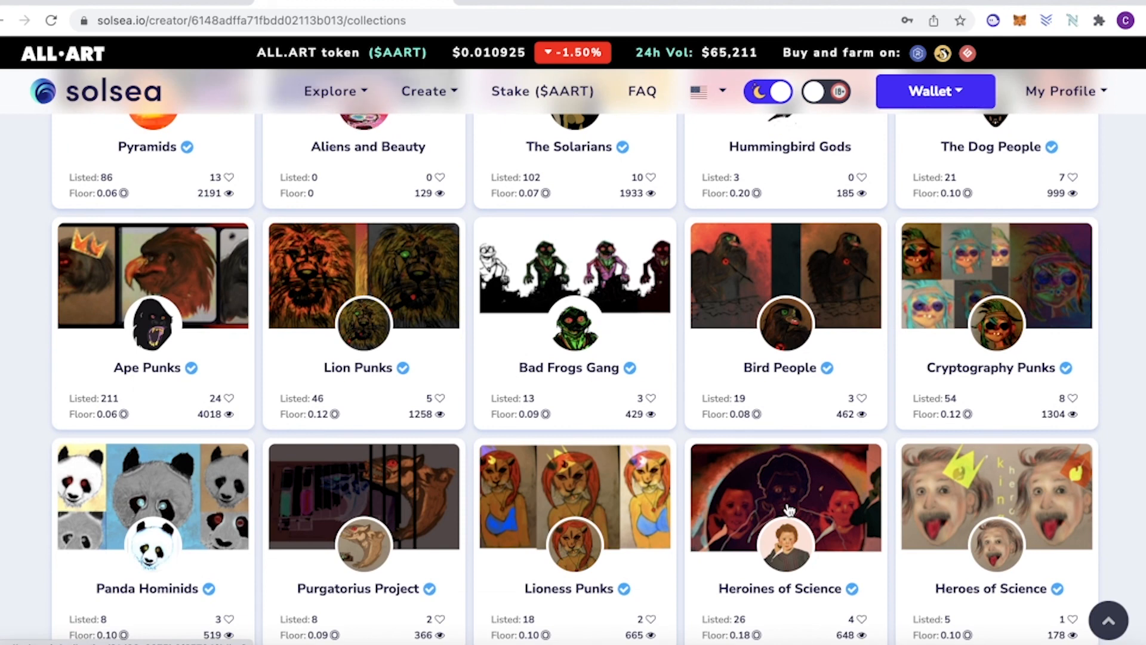
pyautogui.moveTo(761, 616)
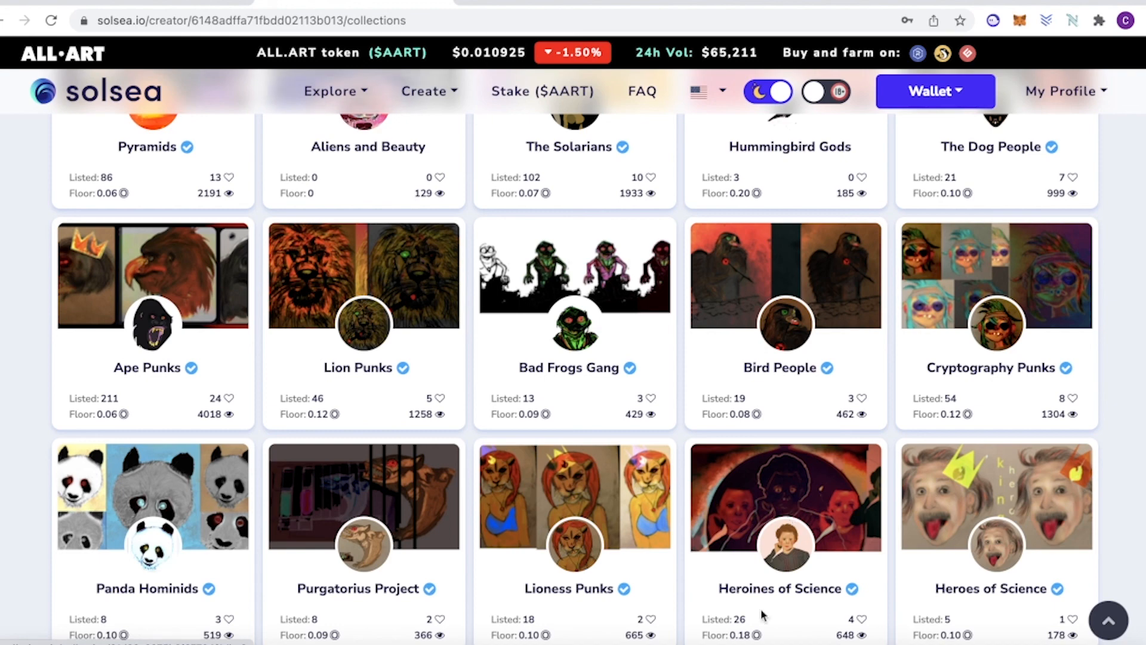